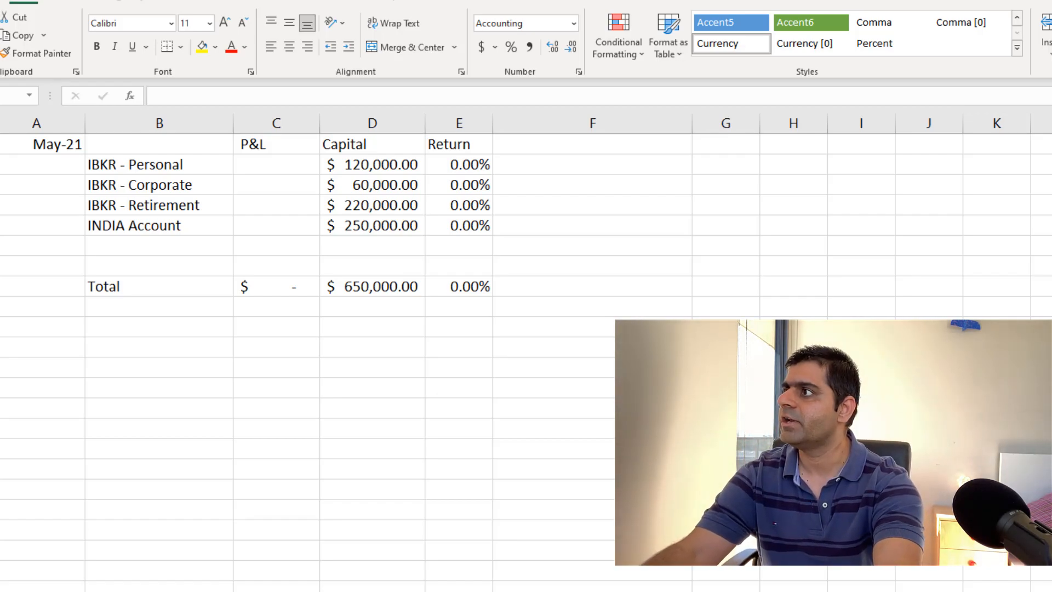
Select the D1 capital column heading to relabel it Capital (AUD).
{"action": "left_click", "coordinate": [372, 143]}
{"action": "type", "text": " (AUD)"}
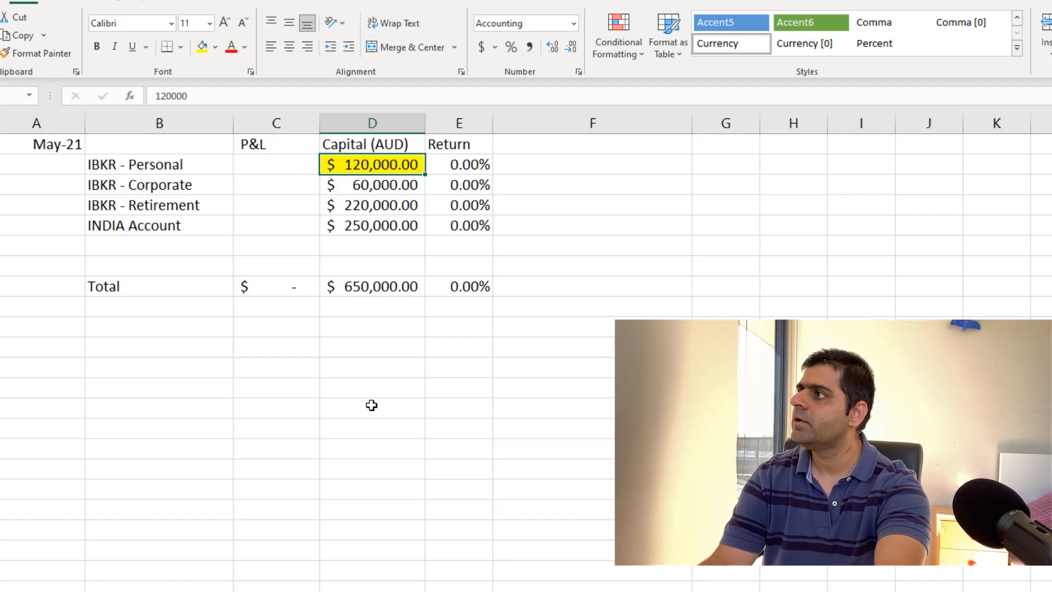
Select the IBKR - Corporate capital amount in D3 for an orange fill.
{"action": "left_click", "coordinate": [372, 347]}
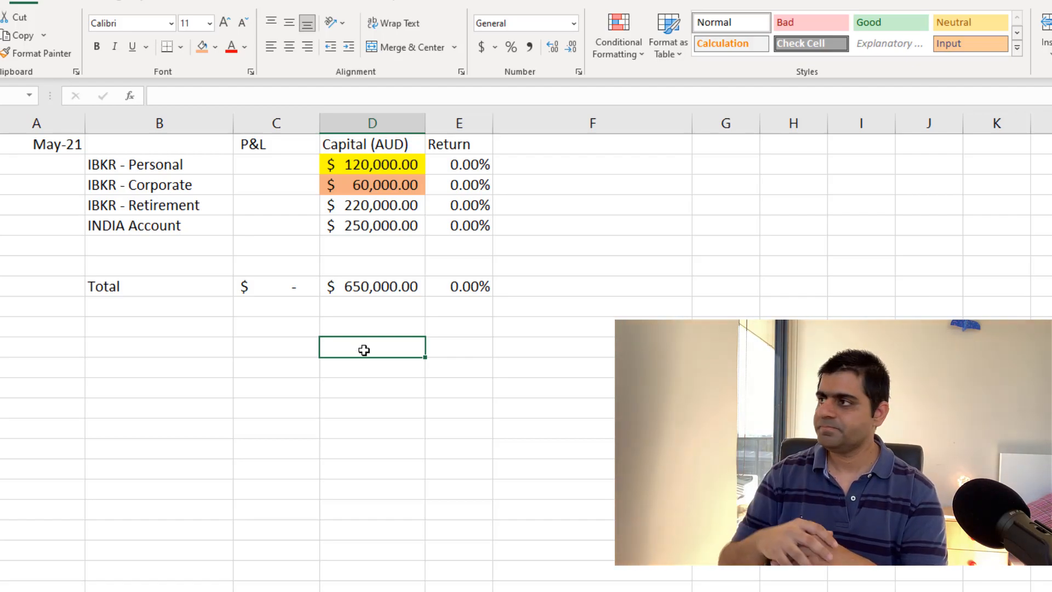
{"action": "mouse_move", "coordinate": [344, 207]}
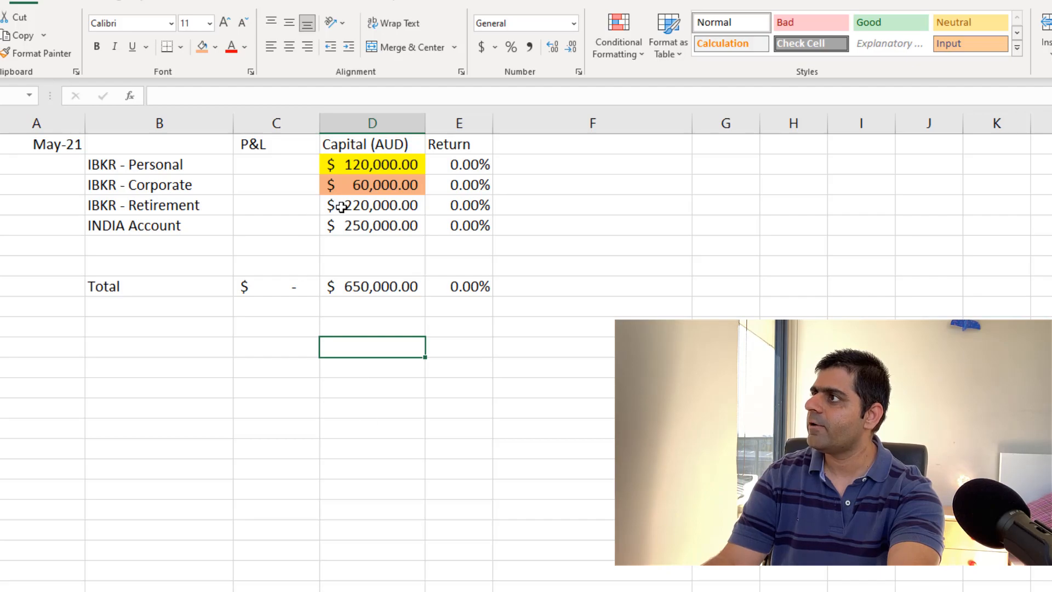
Select the IBKR - Retirement capital amount in D4 and fill it green.
{"action": "left_click", "coordinate": [216, 46]}
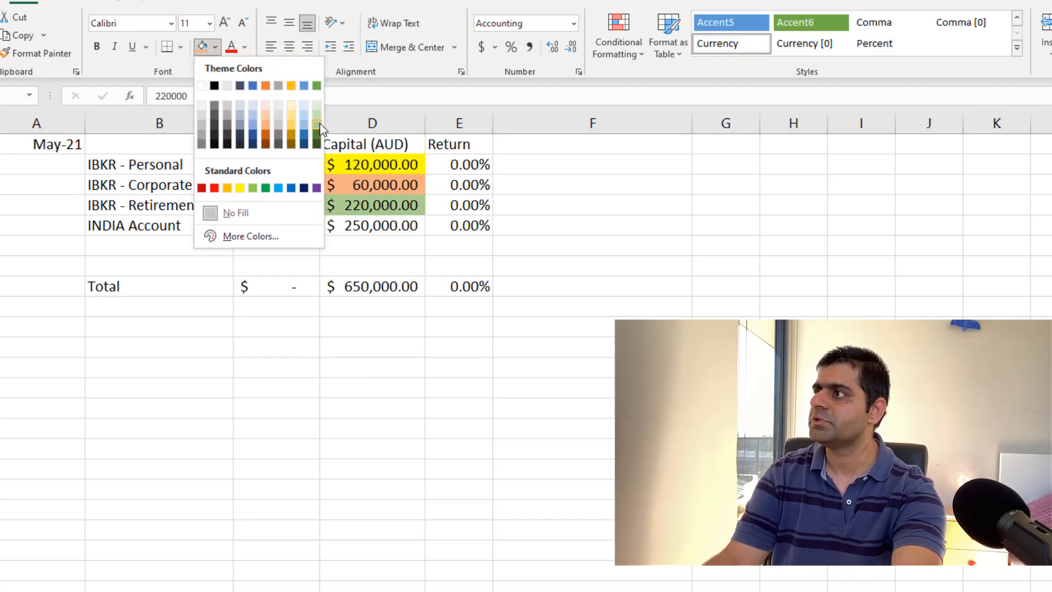
{"action": "left_click", "coordinate": [372, 347]}
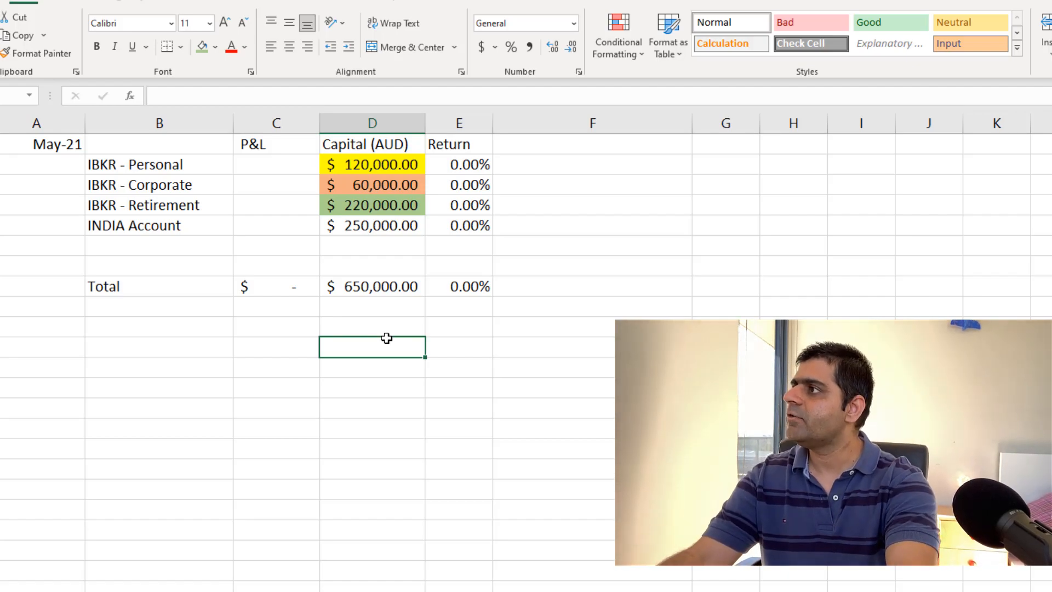
{"action": "mouse_move", "coordinate": [128, 188]}
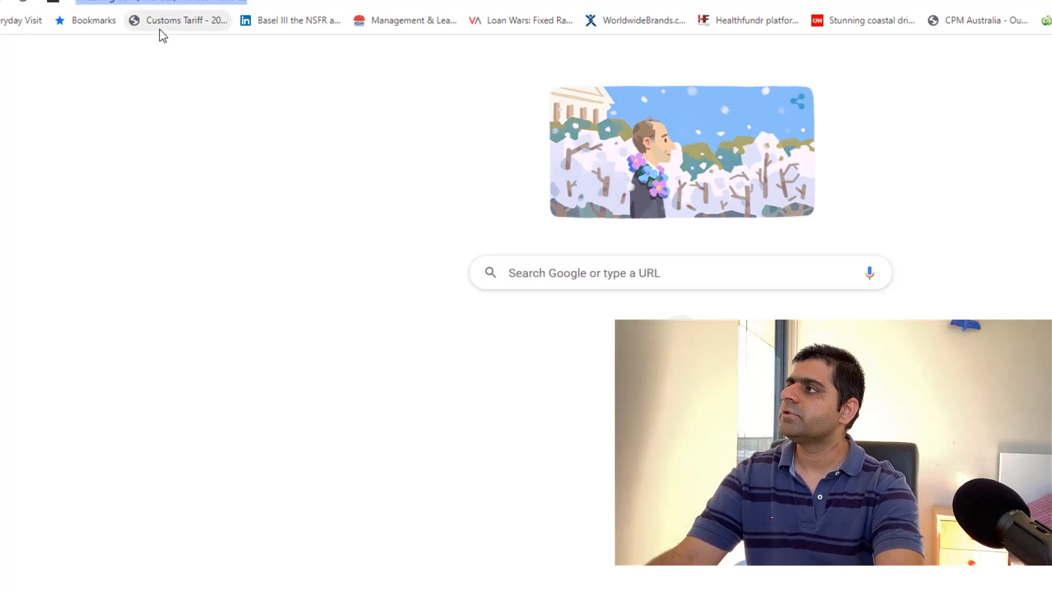
{"action": "mouse_move", "coordinate": [186, 20]}
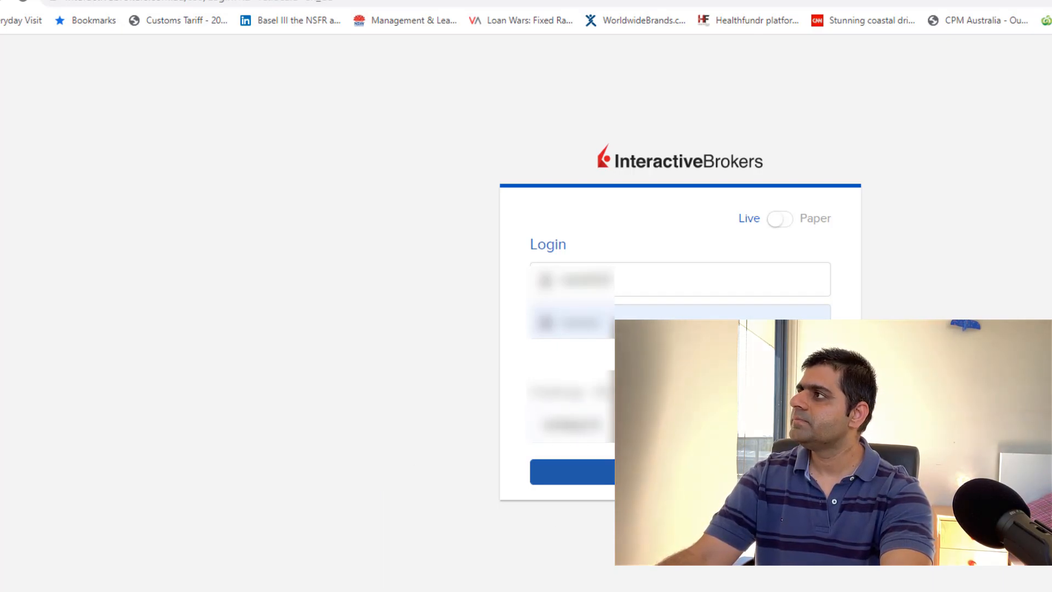
{"action": "mouse_move", "coordinate": [486, 515]}
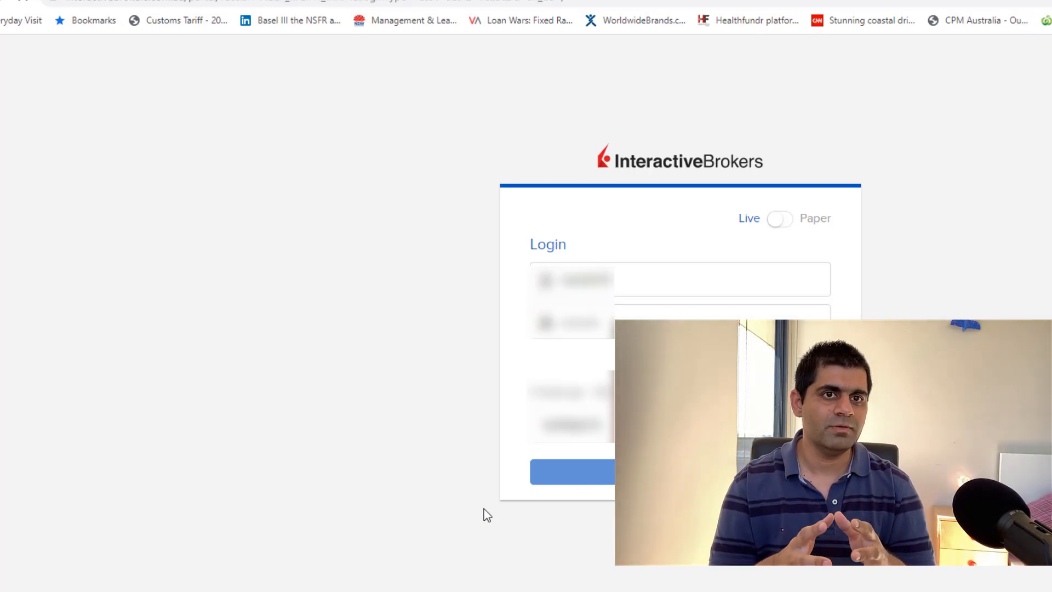
Log in to Interactive Brokers and go through Reports to the Statements page.
{"action": "left_click", "coordinate": [572, 472]}
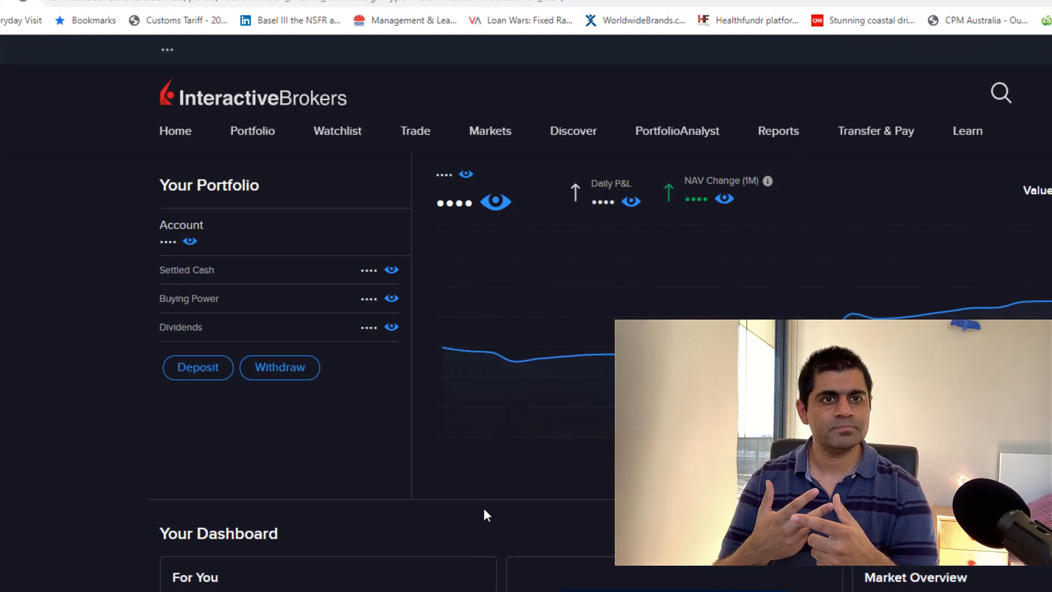
{"action": "left_click", "coordinate": [485, 509]}
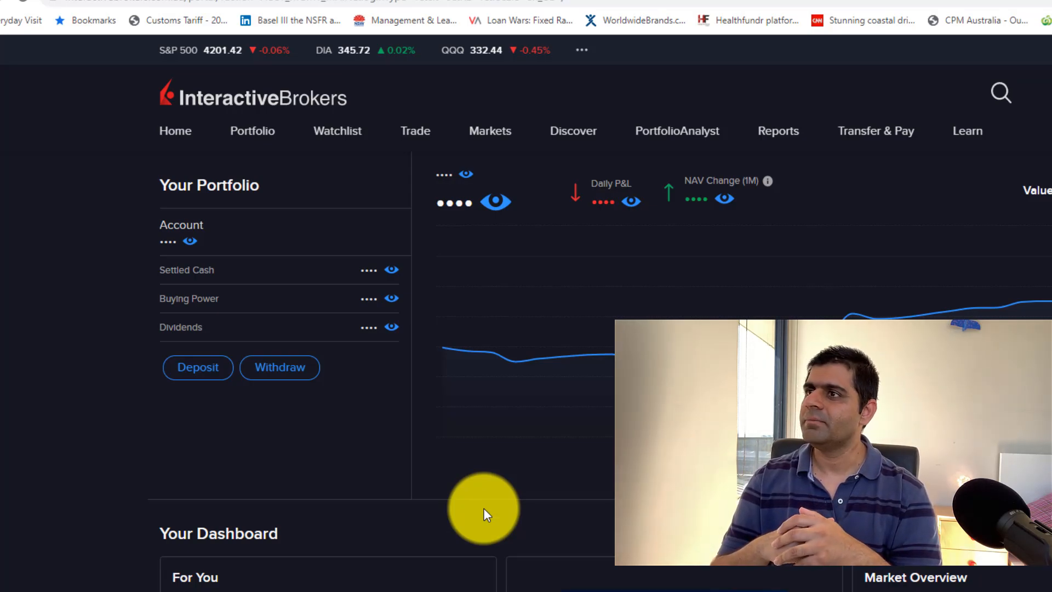
{"action": "left_click", "coordinate": [778, 130]}
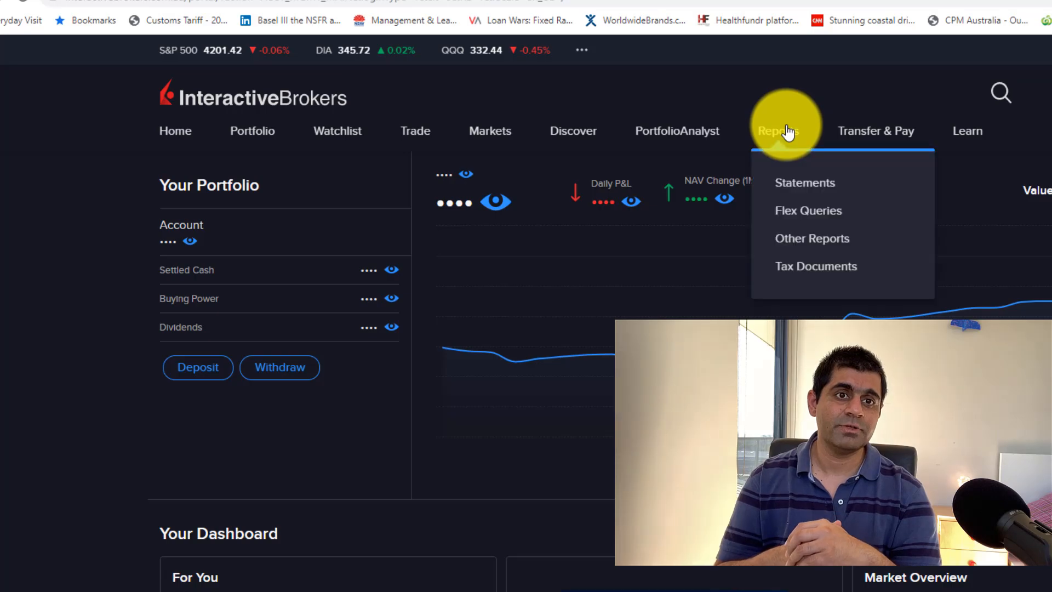
{"action": "mouse_move", "coordinate": [490, 537]}
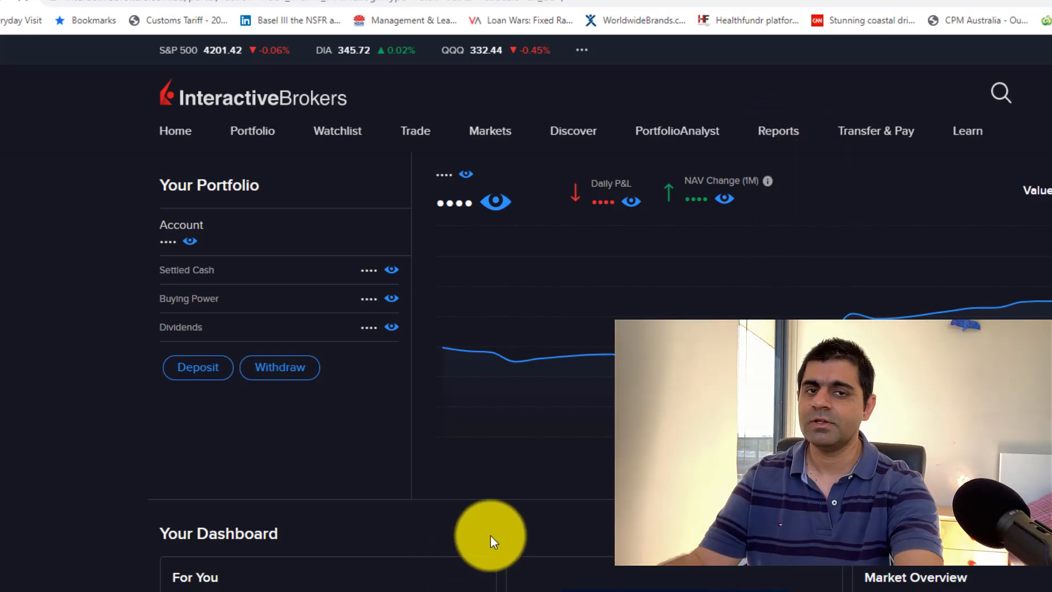
{"action": "left_click", "coordinate": [778, 131]}
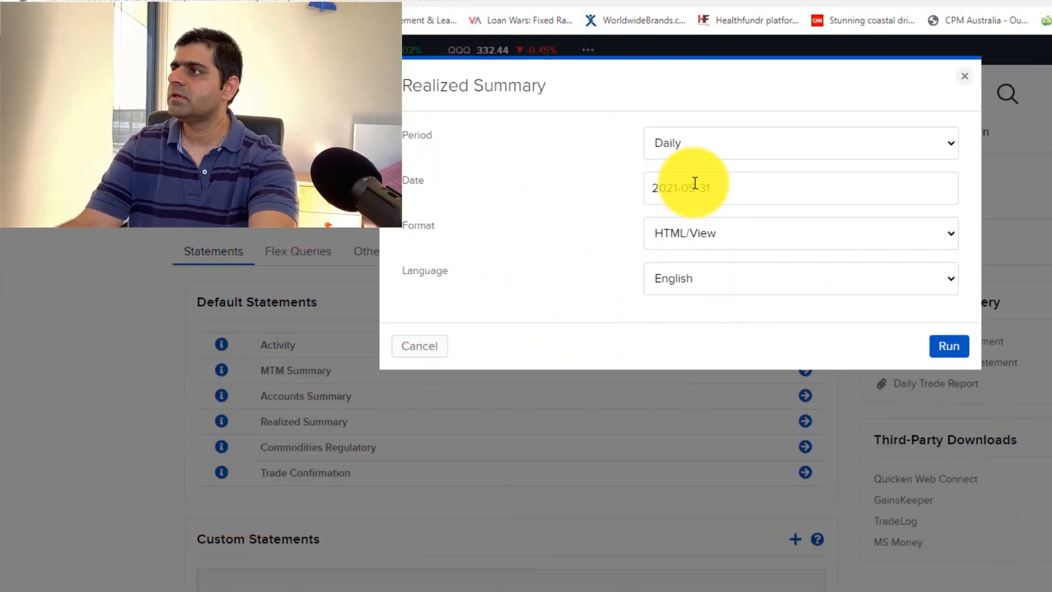
Set the Realized Summary period to a custom range from 3 May to 31 May 2021.
{"action": "left_click", "coordinate": [799, 143]}
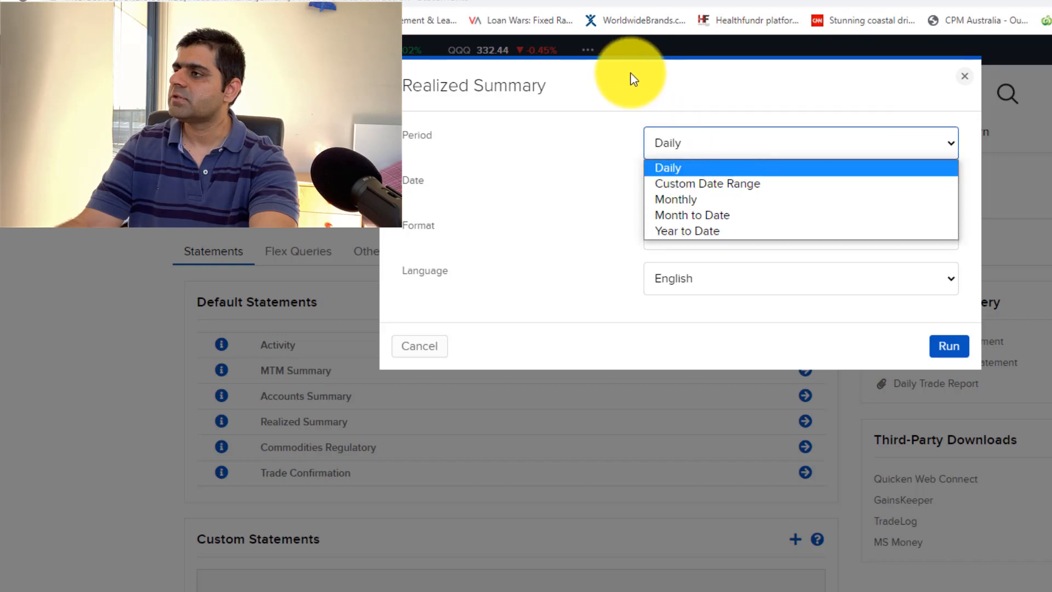
{"action": "mouse_move", "coordinate": [594, 198]}
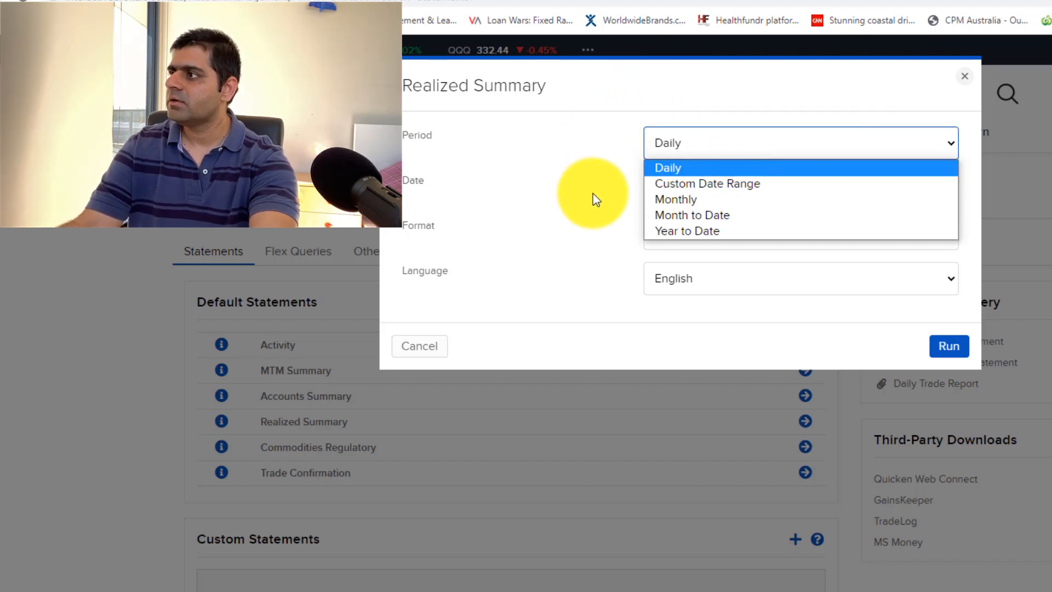
{"action": "mouse_move", "coordinate": [581, 263]}
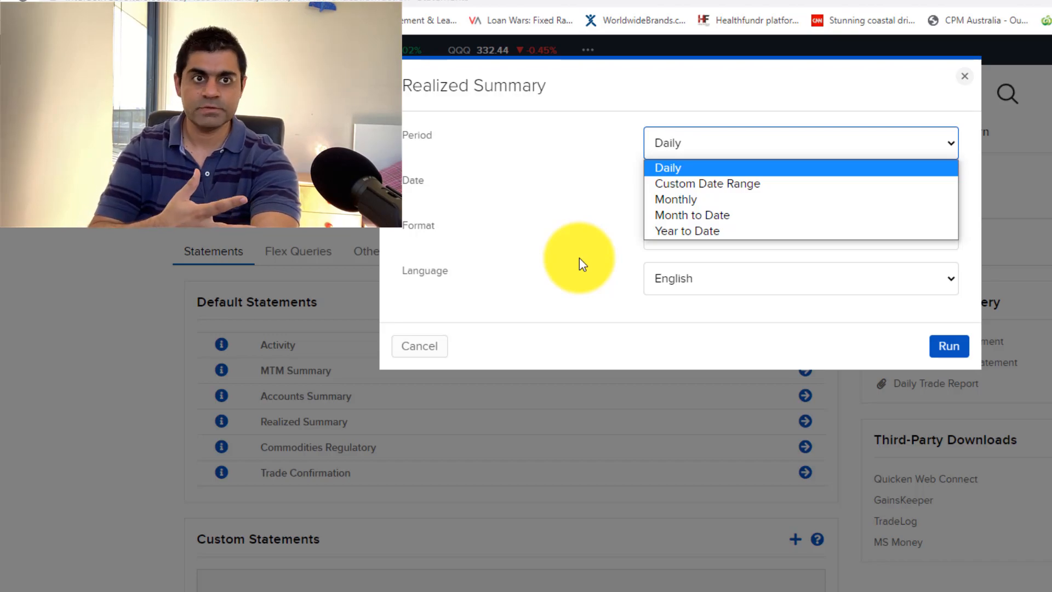
{"action": "mouse_move", "coordinate": [568, 240]}
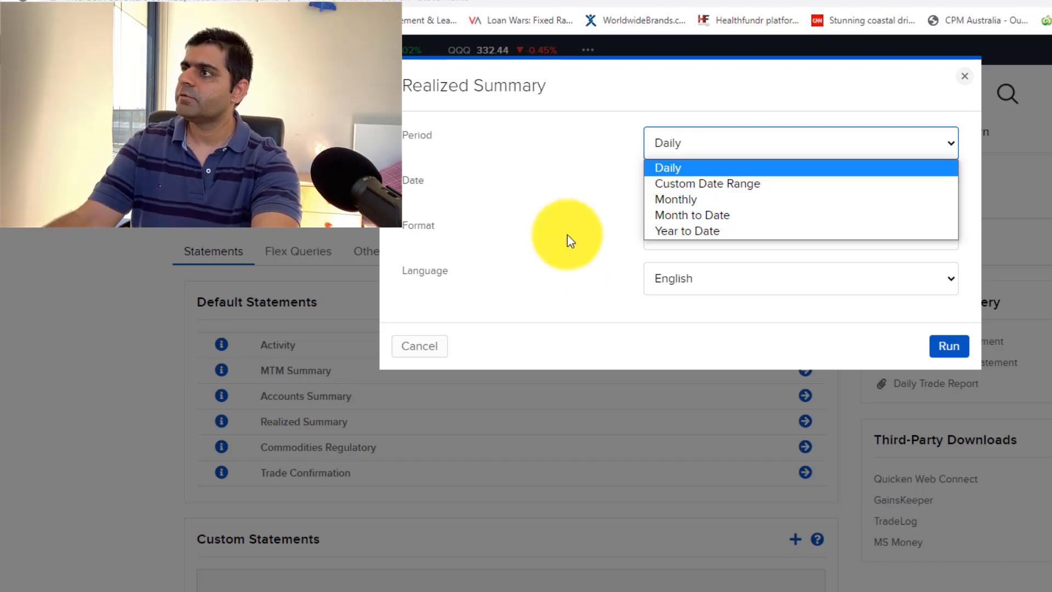
{"action": "left_click", "coordinate": [675, 199]}
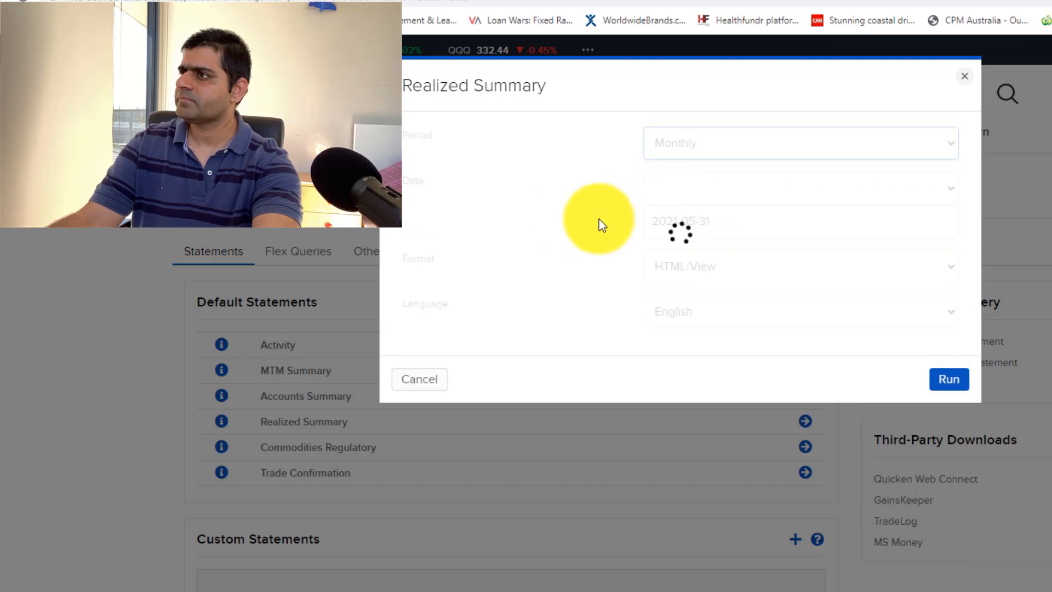
{"action": "left_click", "coordinate": [799, 188]}
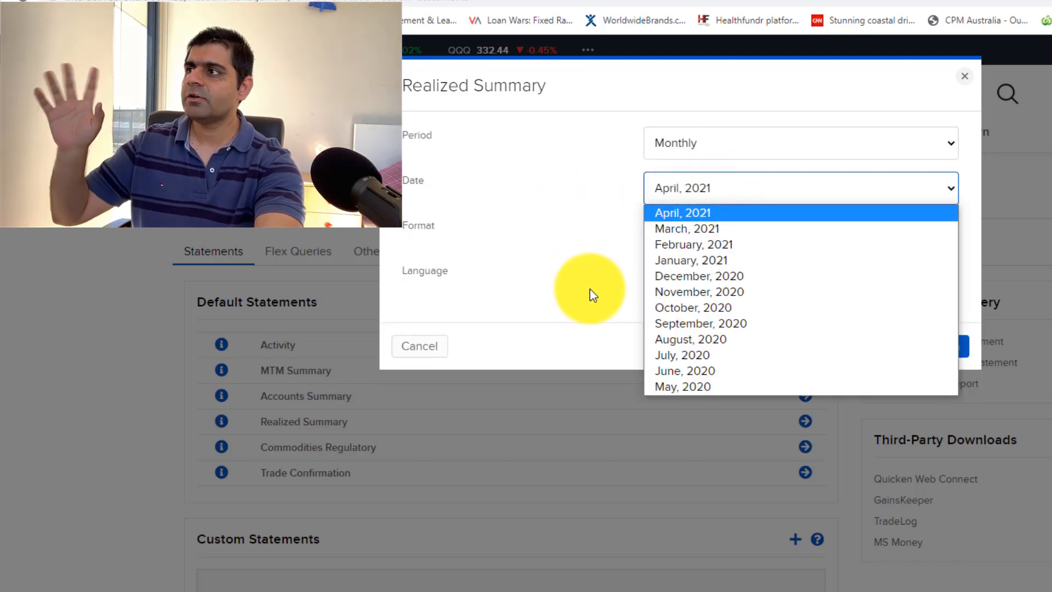
{"action": "mouse_move", "coordinate": [582, 289]}
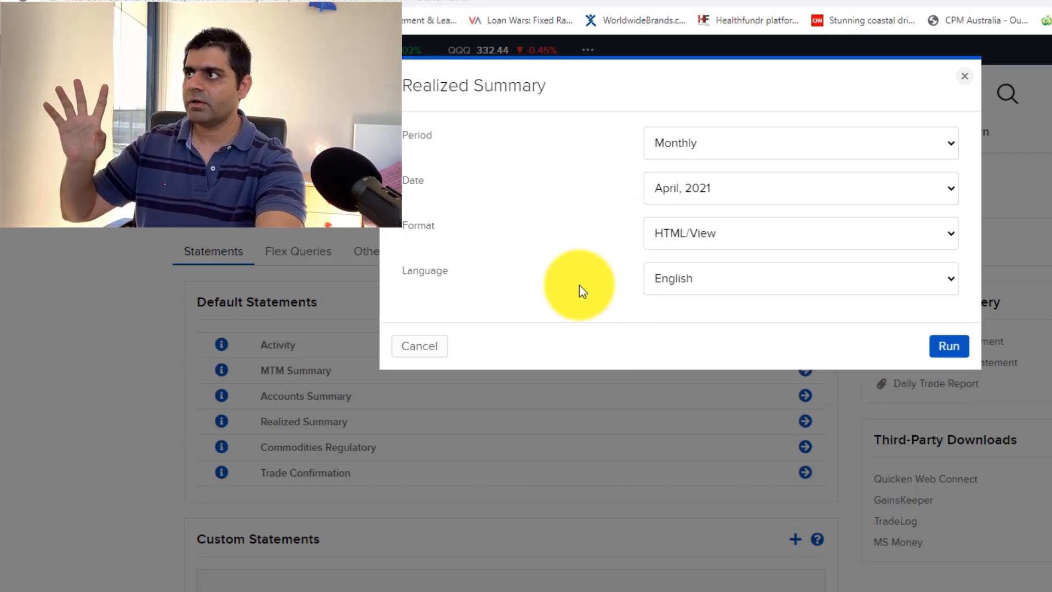
{"action": "left_click", "coordinate": [798, 142]}
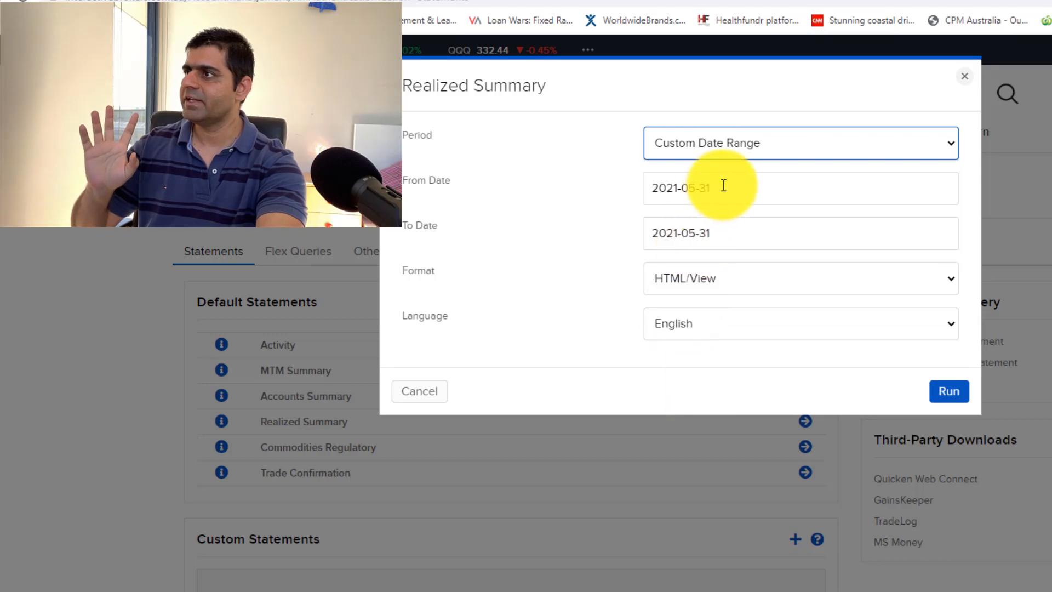
{"action": "left_click", "coordinate": [738, 188]}
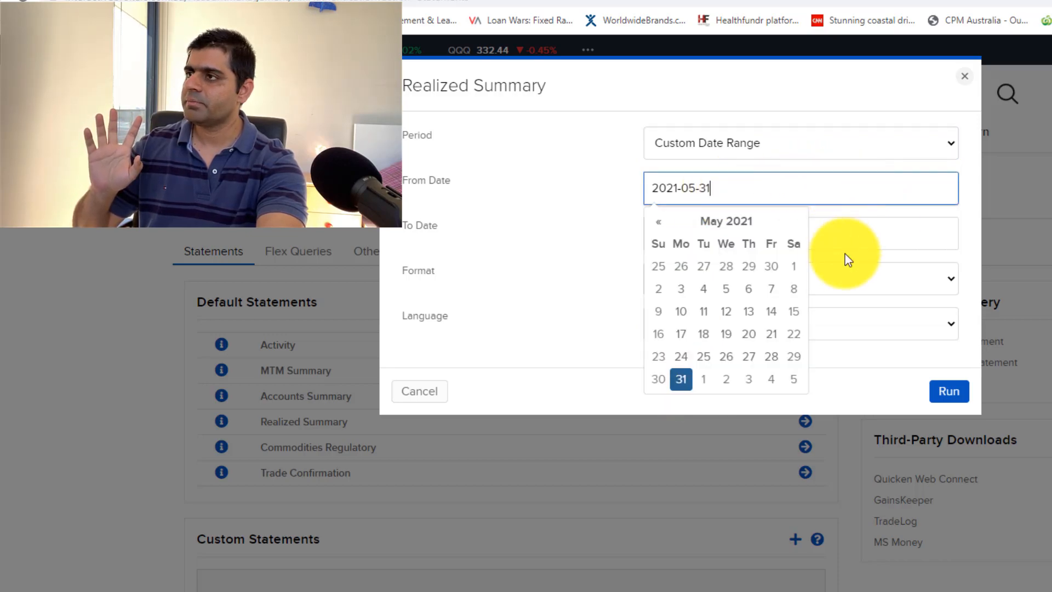
{"action": "mouse_move", "coordinate": [610, 296]}
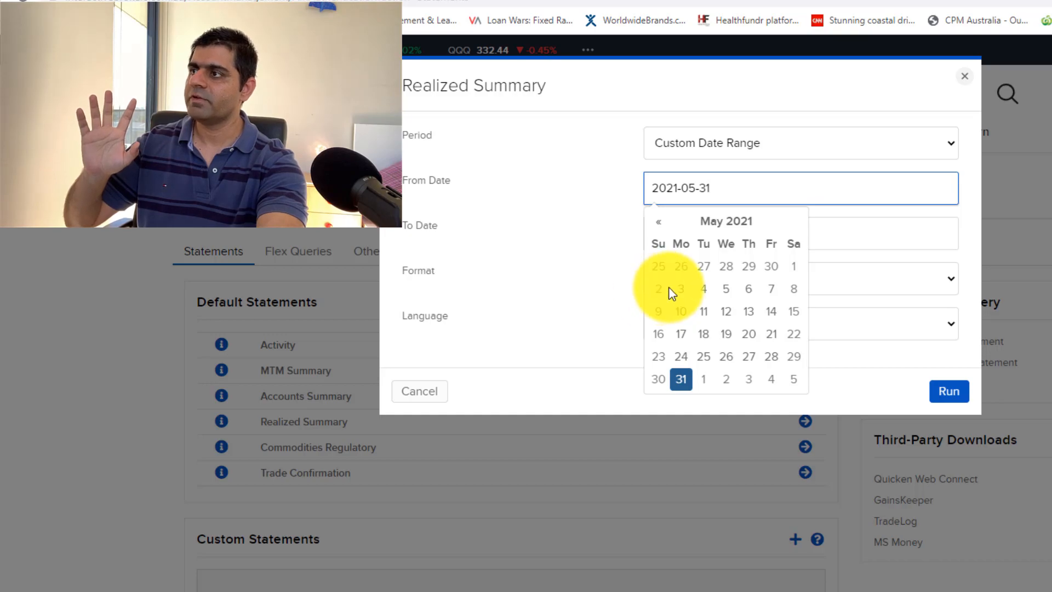
{"action": "mouse_move", "coordinate": [681, 288]}
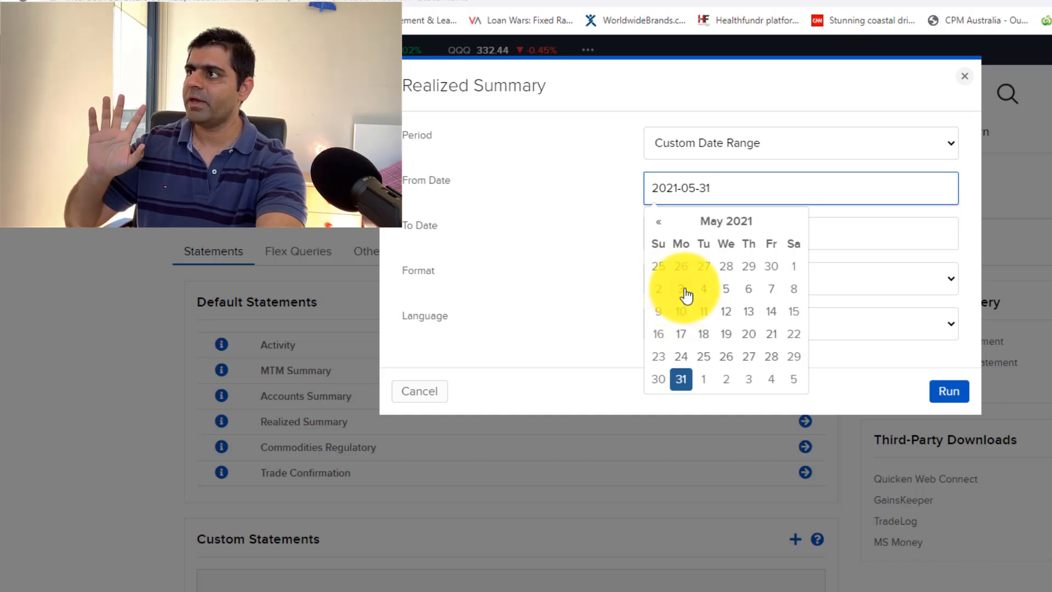
{"action": "left_click", "coordinate": [681, 289]}
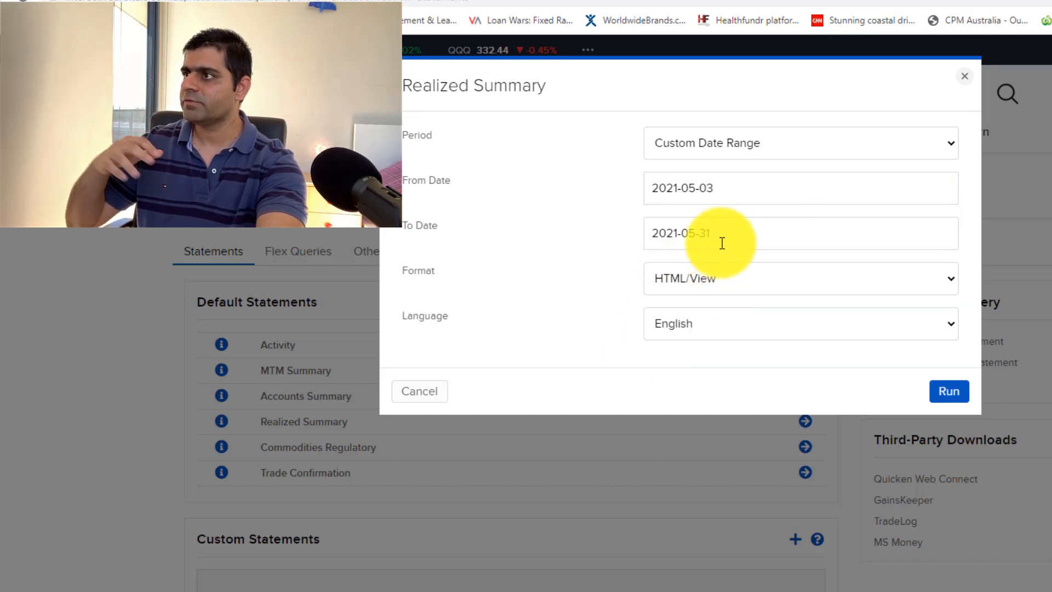
{"action": "left_click", "coordinate": [738, 233]}
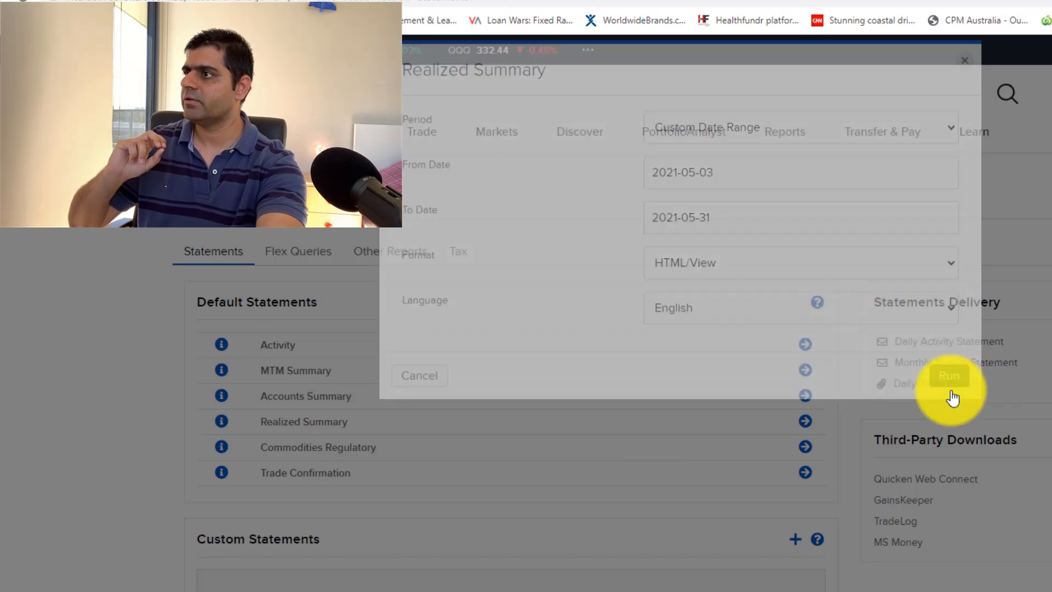
Run the May report and review the expanded stock and option performance rows.
{"action": "left_click", "coordinate": [949, 375]}
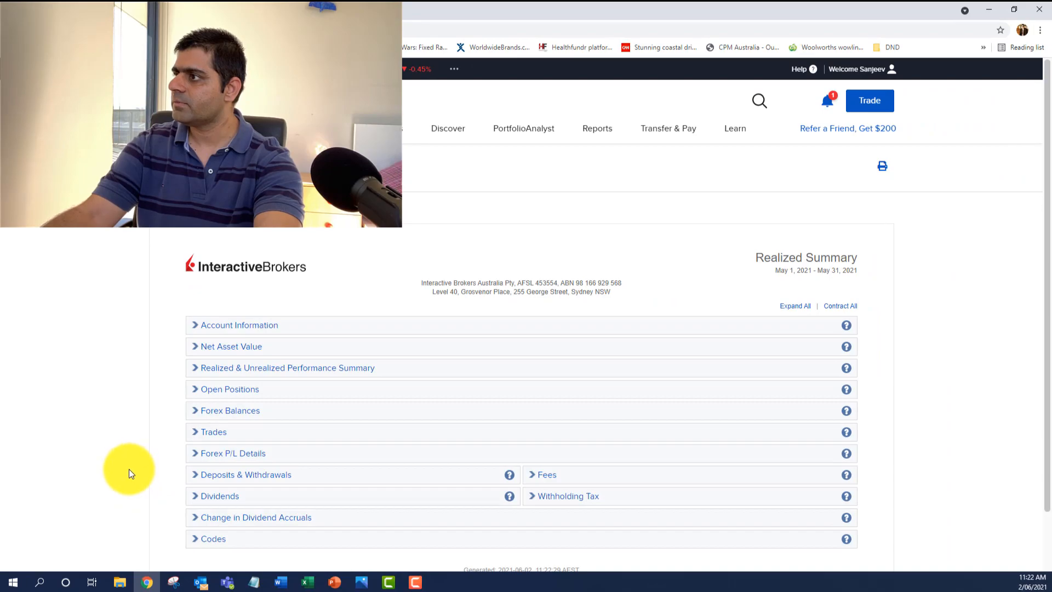
{"action": "left_click", "coordinate": [287, 368]}
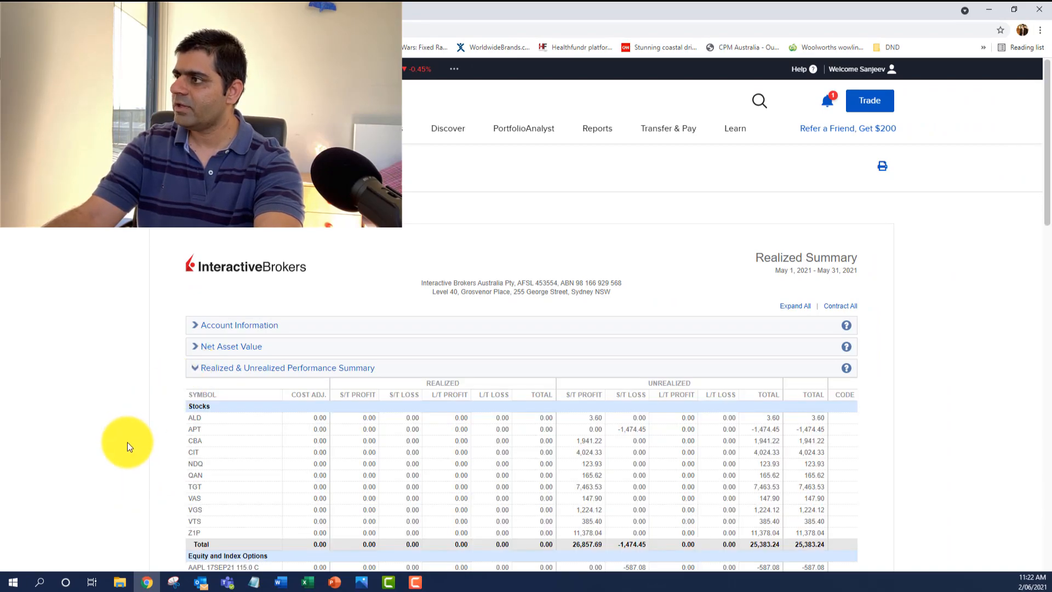
{"action": "scroll", "scroll_direction": "down", "scroll_amount": 3}
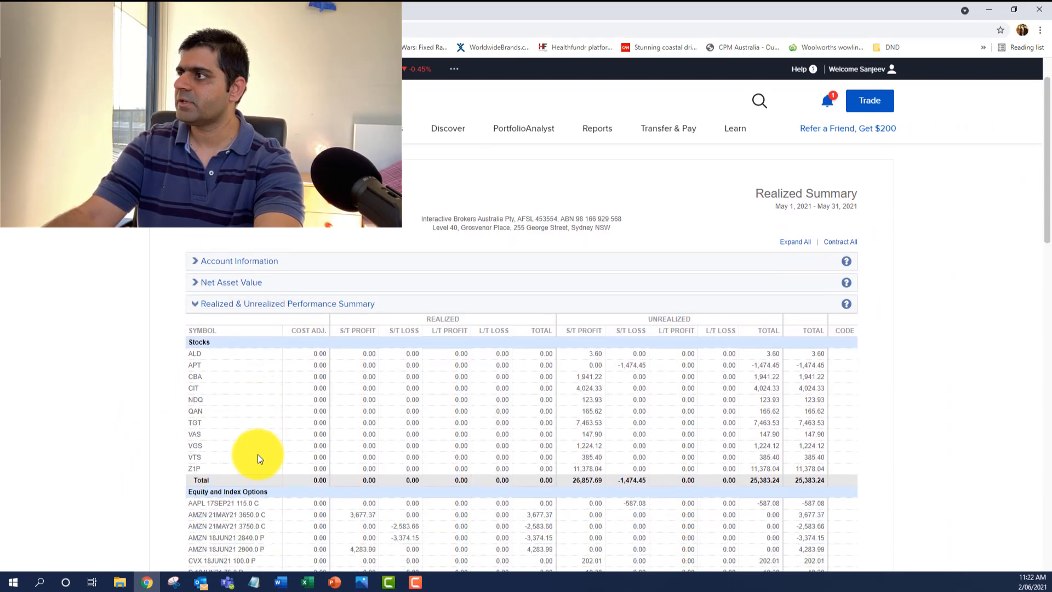
{"action": "scroll", "scroll_direction": "down", "scroll_amount": 3}
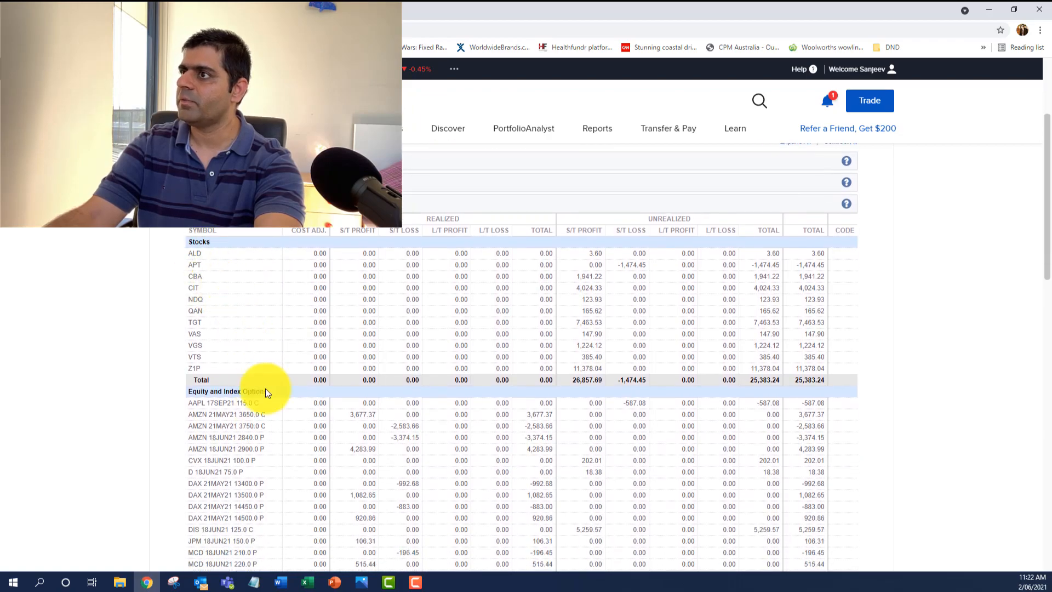
{"action": "scroll", "scroll_direction": "down", "scroll_amount": 3}
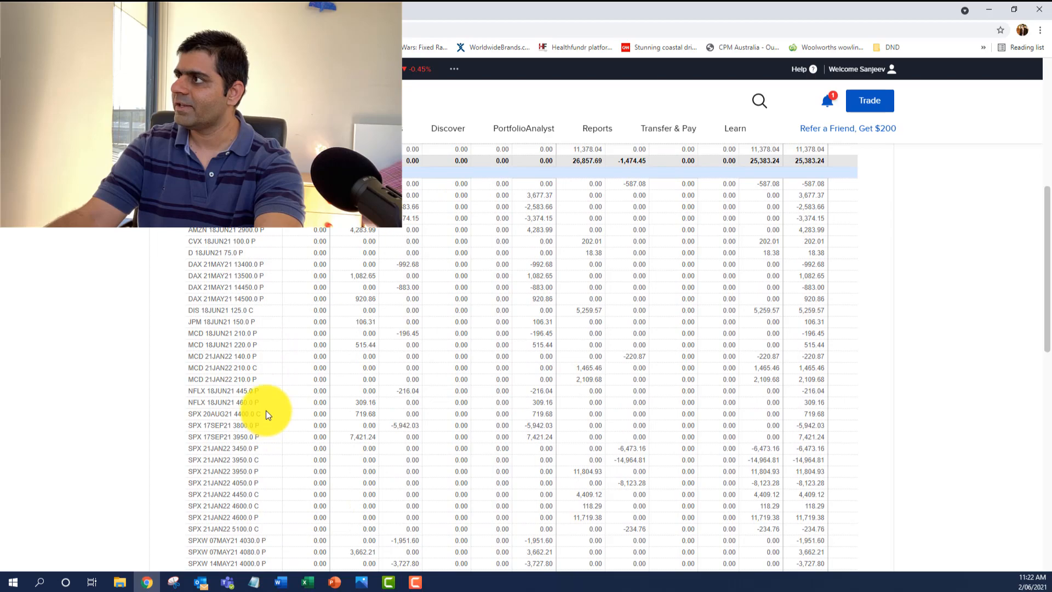
{"action": "mouse_move", "coordinate": [344, 354]}
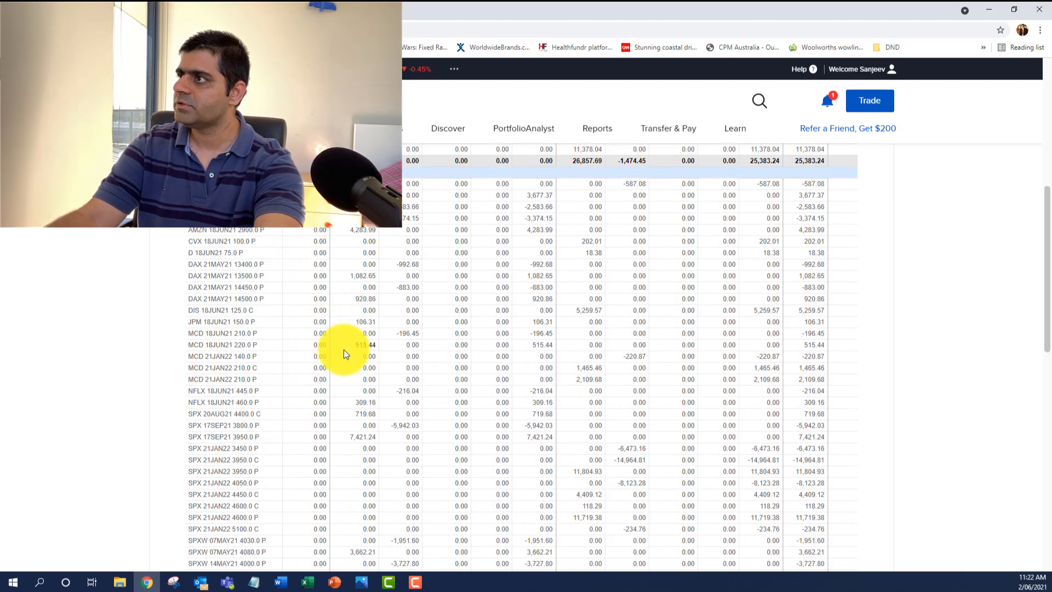
{"action": "scroll", "scroll_direction": "up", "scroll_amount": 3}
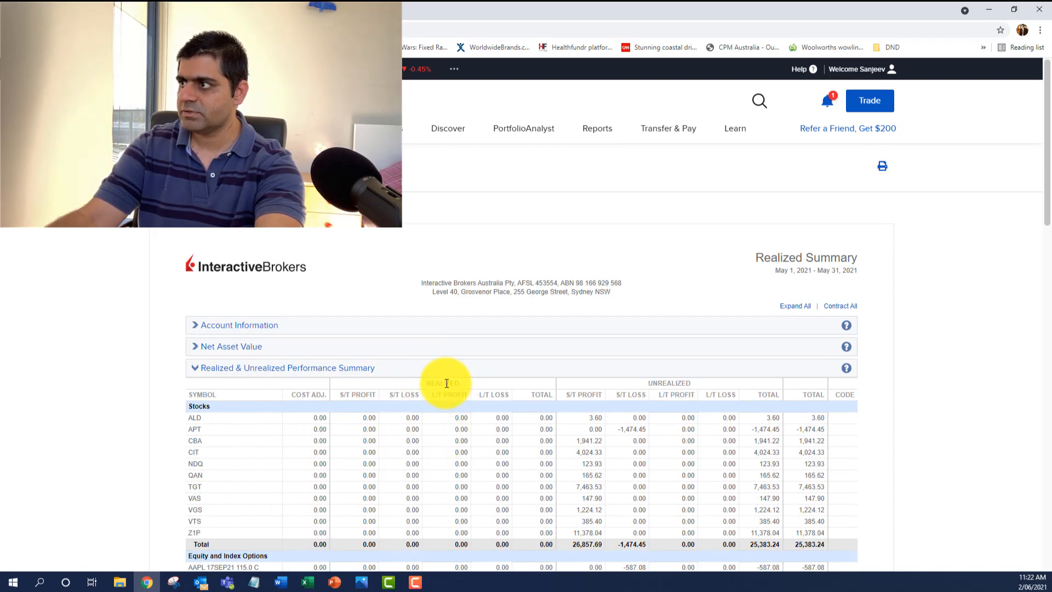
{"action": "scroll", "scroll_direction": "down", "scroll_amount": 3}
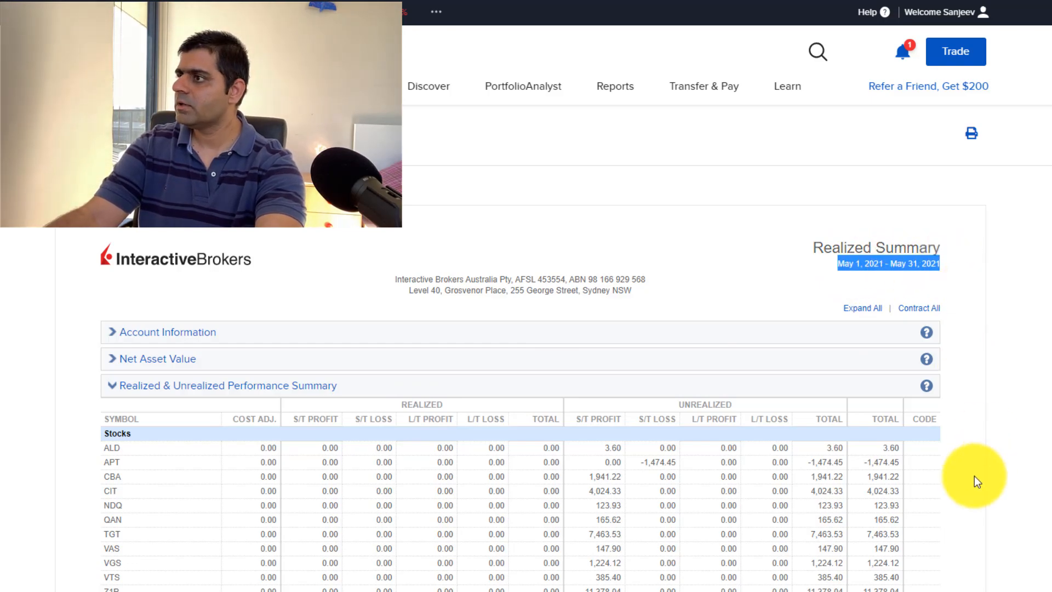
{"action": "scroll", "scroll_direction": "down", "scroll_amount": 3}
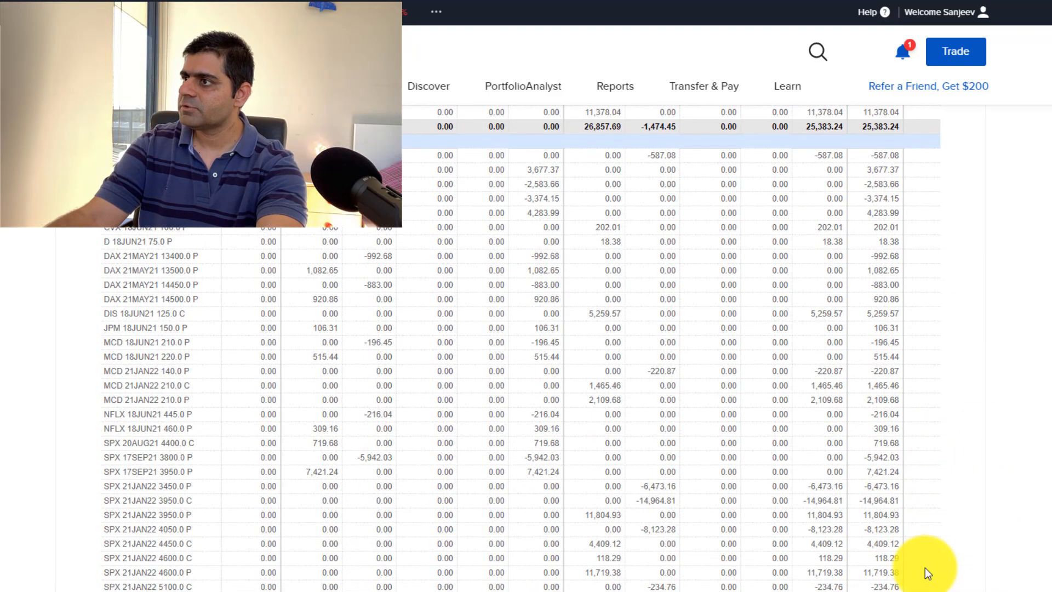
{"action": "scroll", "scroll_direction": "down", "scroll_amount": 3}
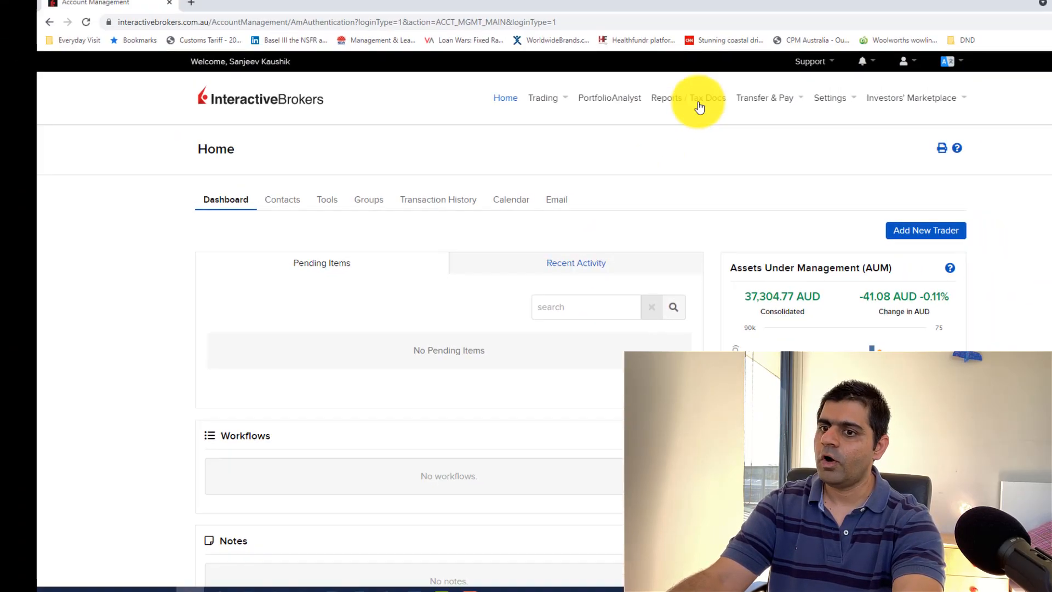
Open the Reports / Tax Docs area.
{"action": "left_click", "coordinate": [687, 97]}
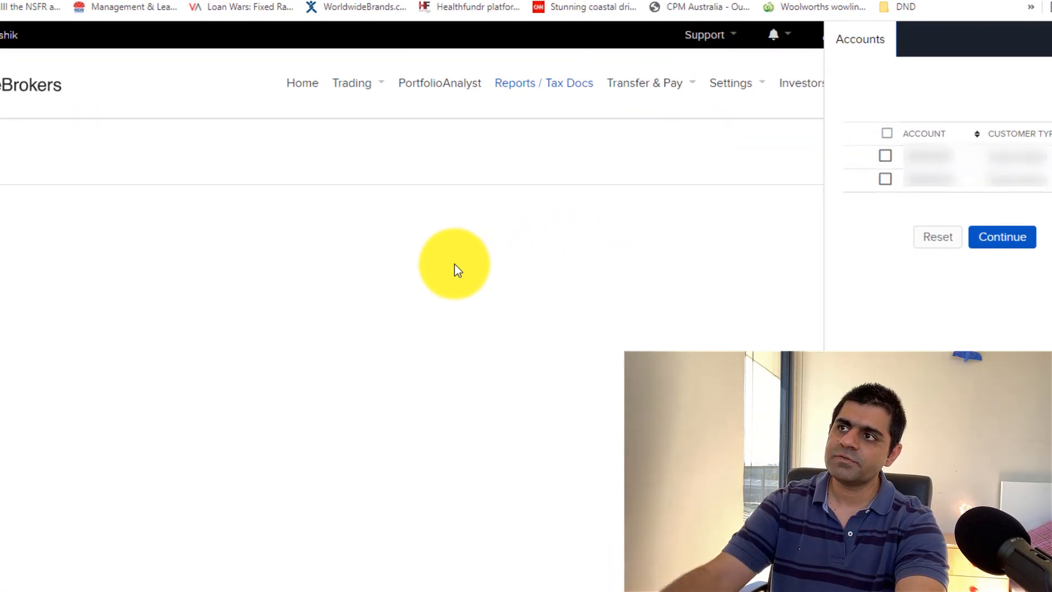
{"action": "mouse_move", "coordinate": [925, 206]}
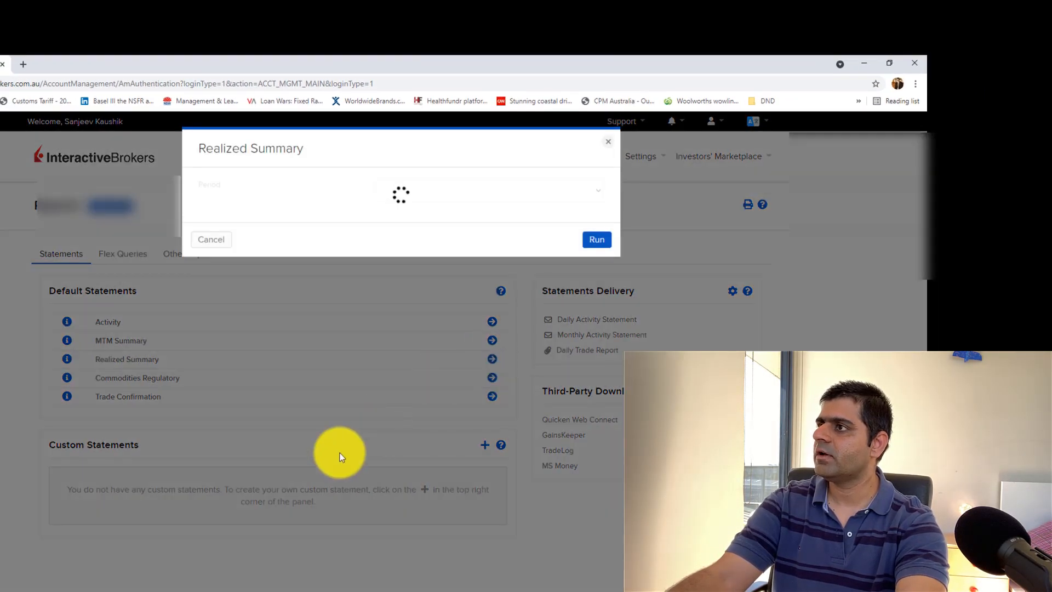
Run a Realized Summary starting 3 May 2021 with all accounts consolidated.
{"action": "left_click", "coordinate": [488, 190]}
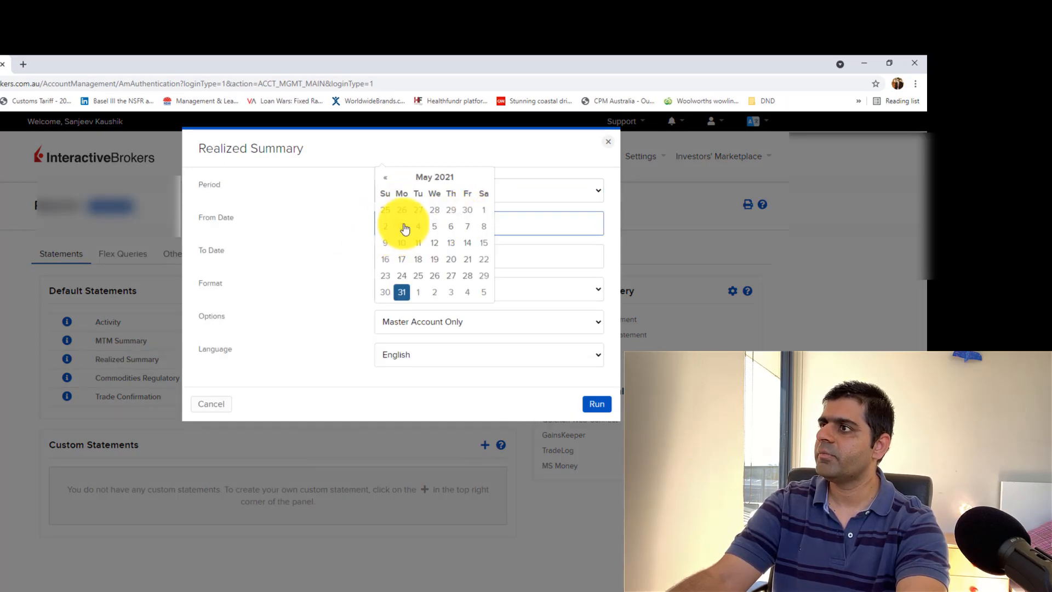
{"action": "left_click", "coordinate": [385, 226]}
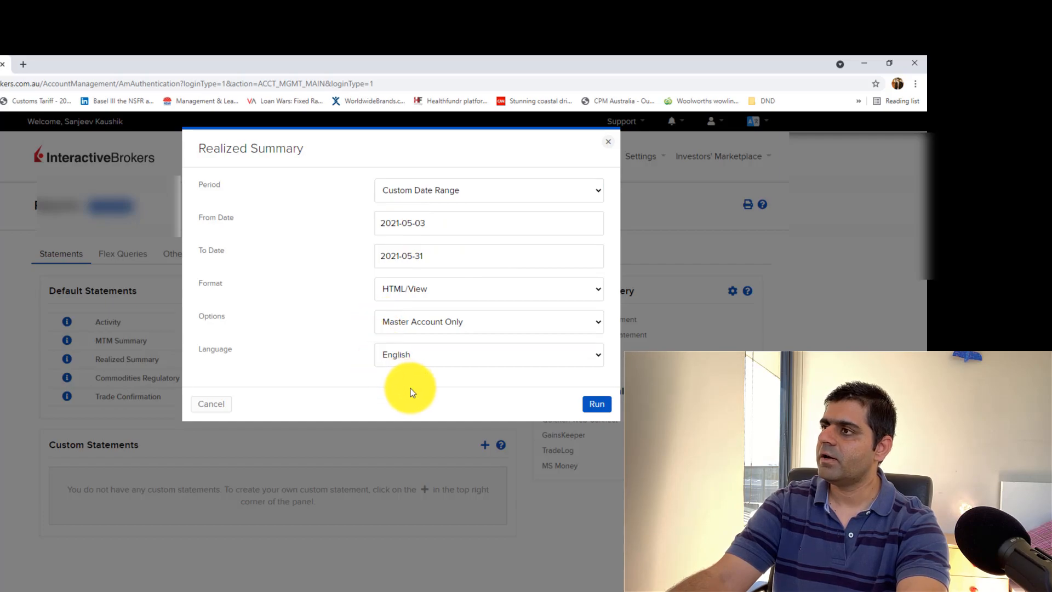
{"action": "left_click", "coordinate": [488, 322]}
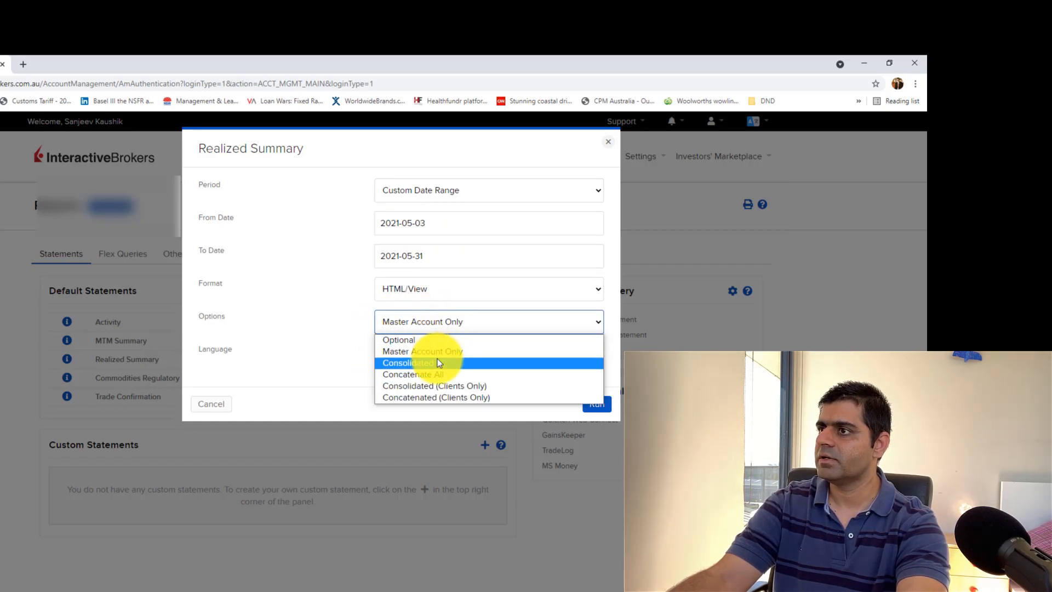
{"action": "left_click", "coordinate": [408, 362]}
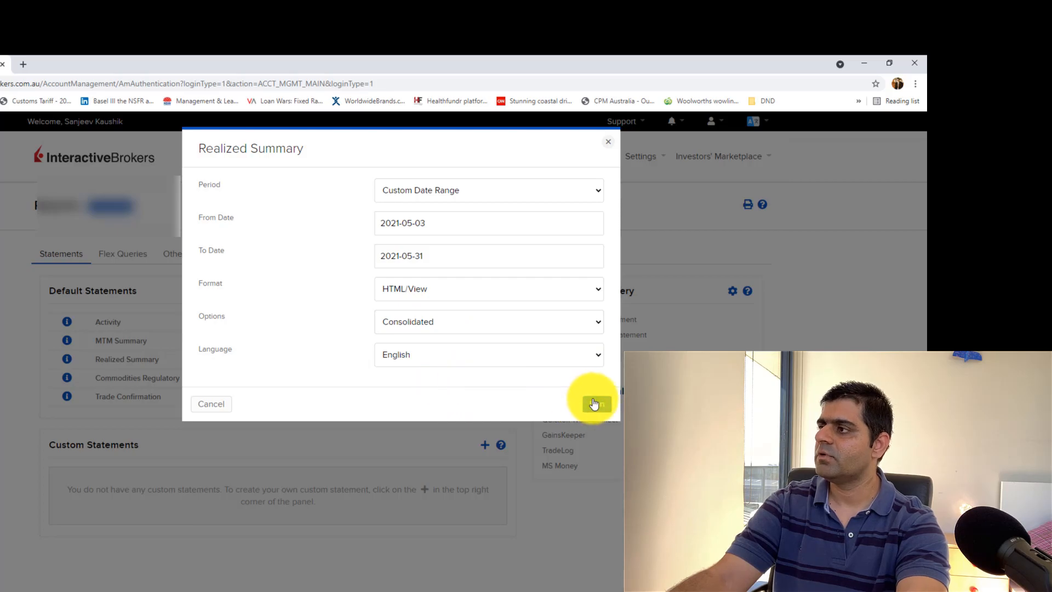
{"action": "left_click", "coordinate": [593, 403]}
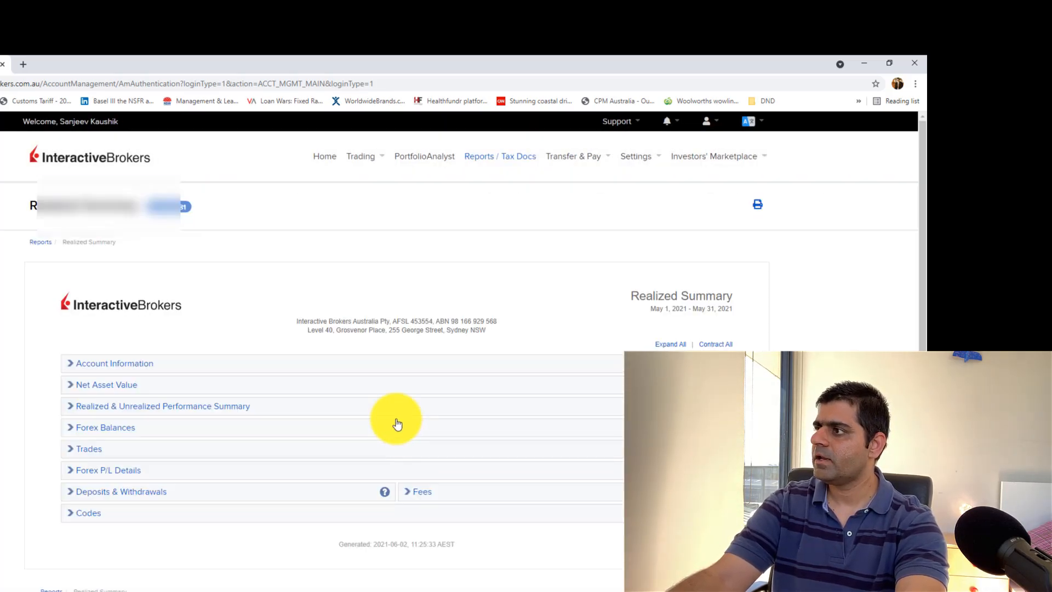
Expand the performance summary and select the 9,908.44 options realized total.
{"action": "left_click", "coordinate": [162, 406]}
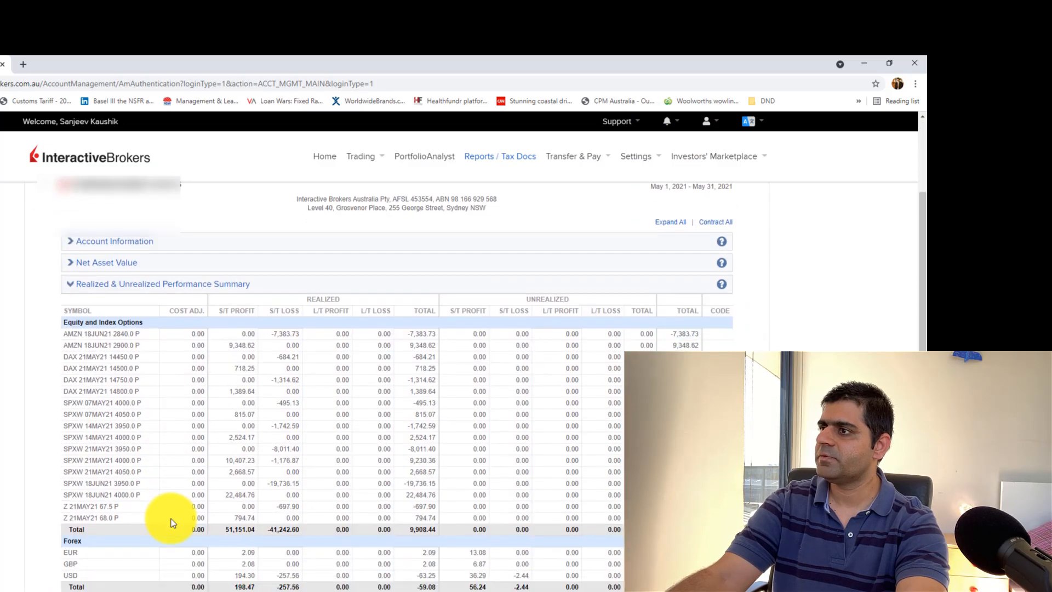
{"action": "scroll", "scroll_direction": "down", "scroll_amount": 3}
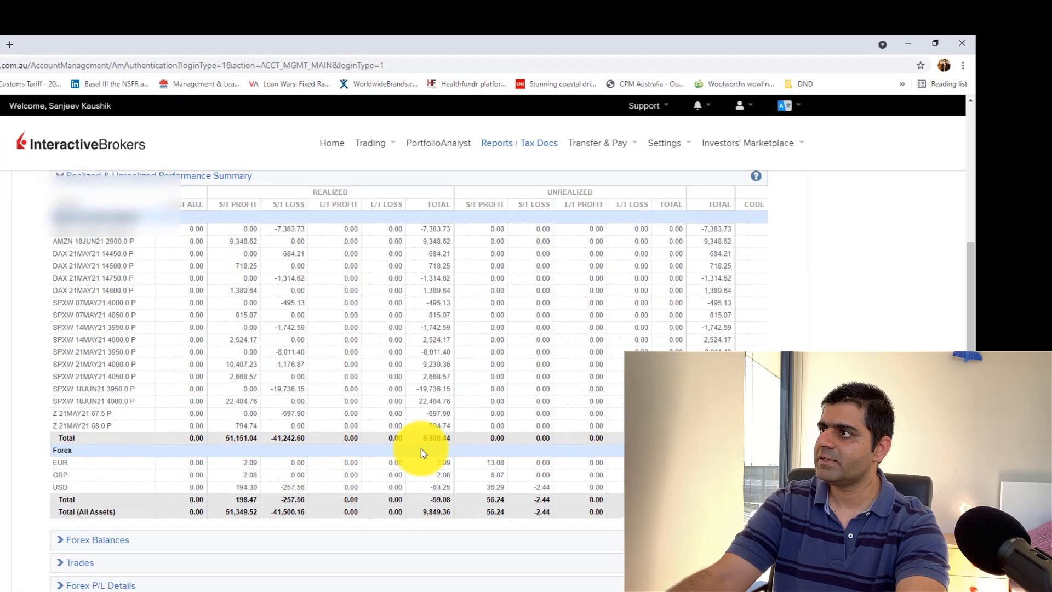
{"action": "scroll", "scroll_direction": "down", "scroll_amount": 3}
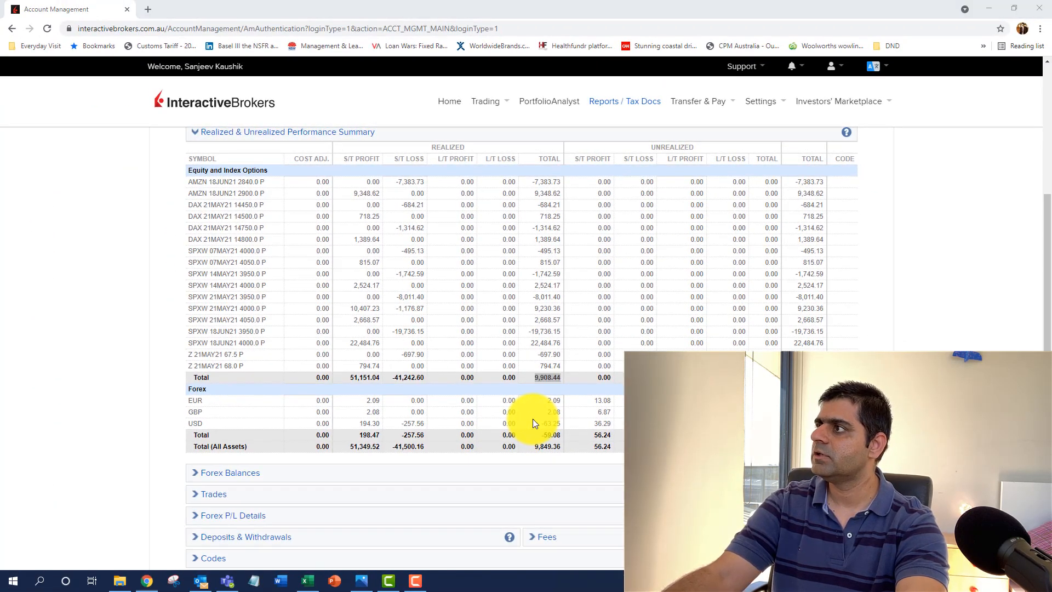
{"action": "left_click", "coordinate": [306, 580]}
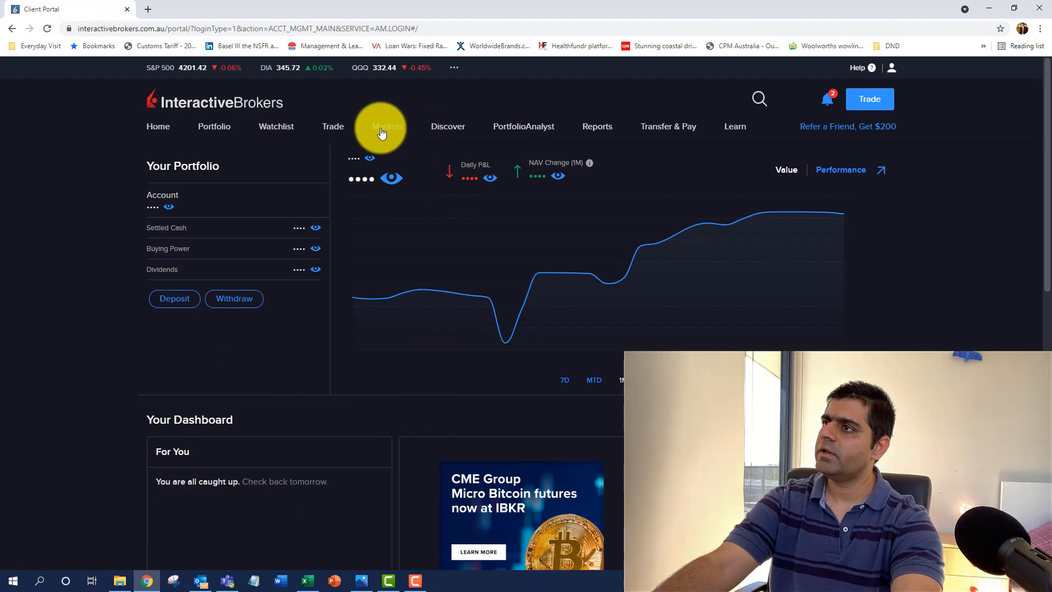
Start a Realized Summary statement with a custom range beginning May 1, 2021.
{"action": "left_click", "coordinate": [597, 126]}
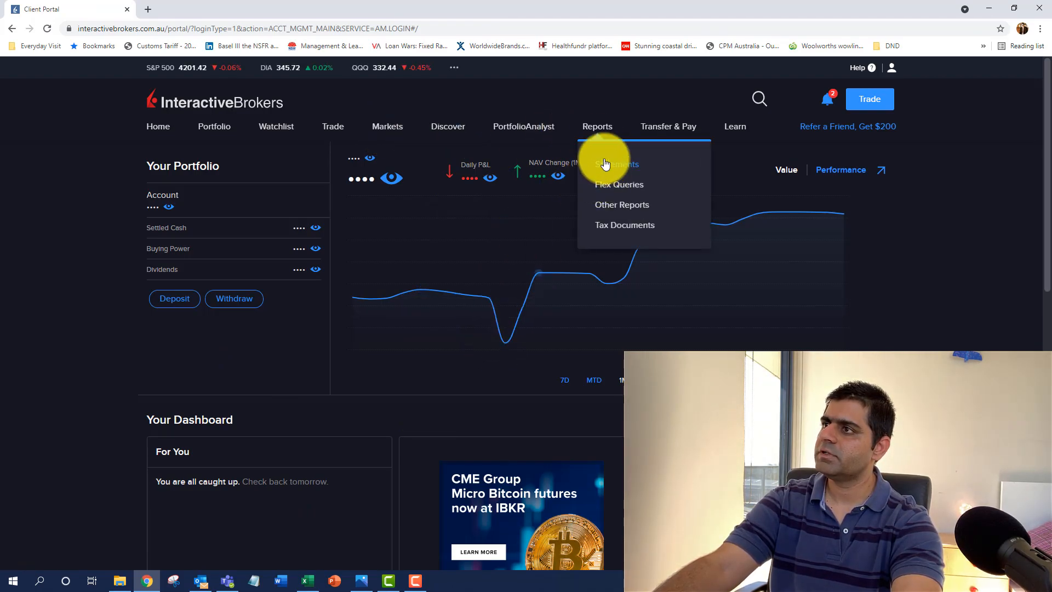
{"action": "left_click", "coordinate": [615, 165]}
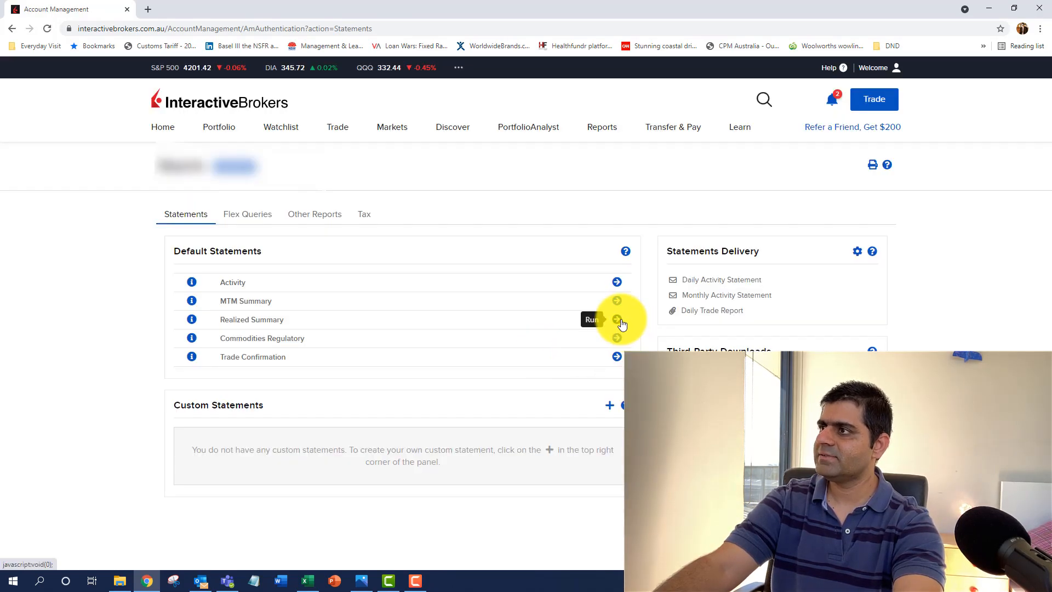
{"action": "left_click", "coordinate": [616, 319]}
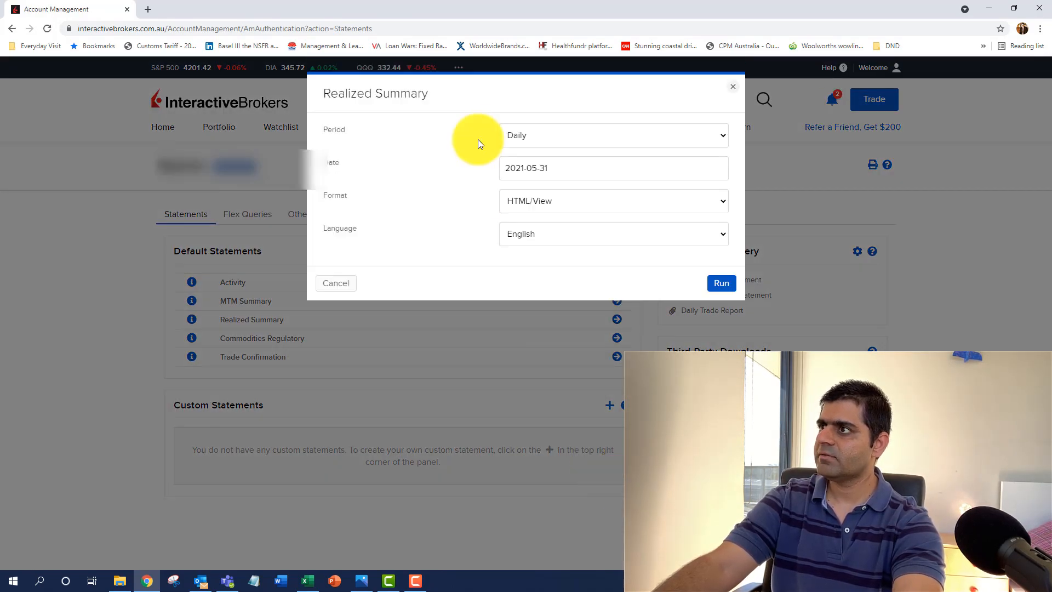
{"action": "left_click", "coordinate": [613, 135]}
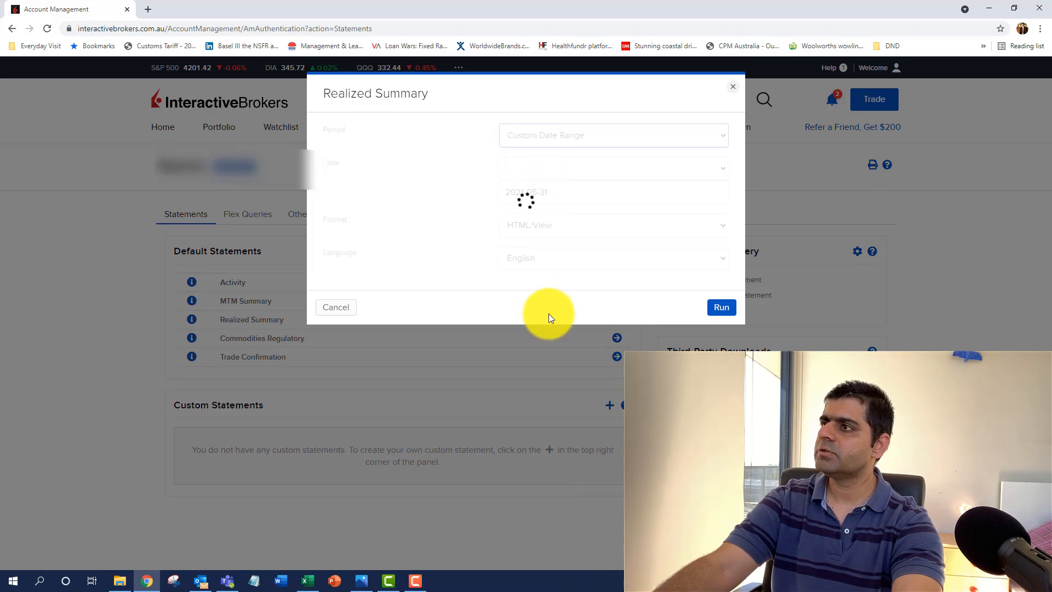
{"action": "left_click", "coordinate": [612, 168]}
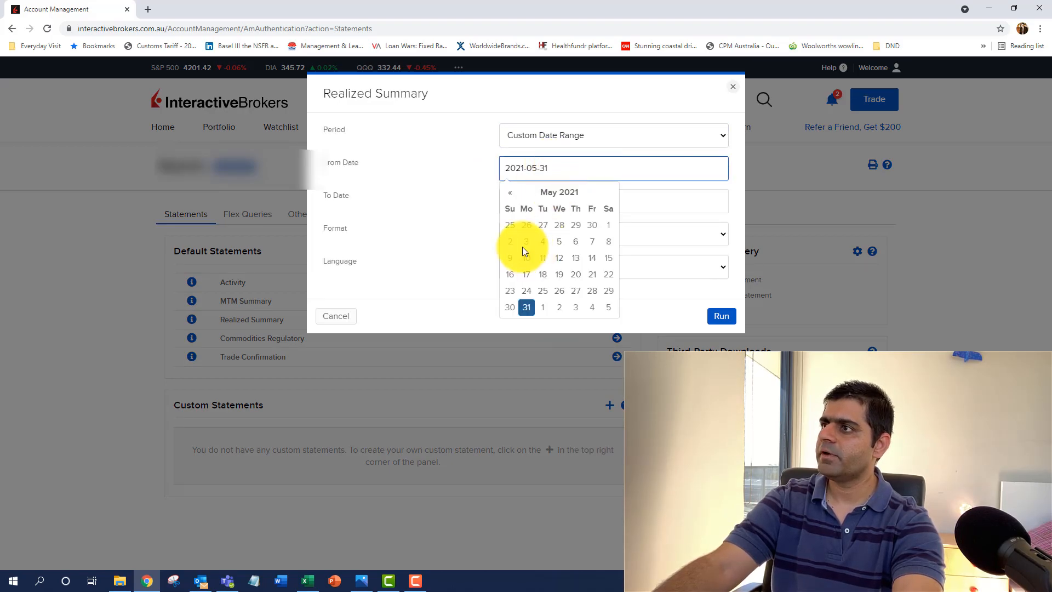
{"action": "left_click", "coordinate": [336, 316]}
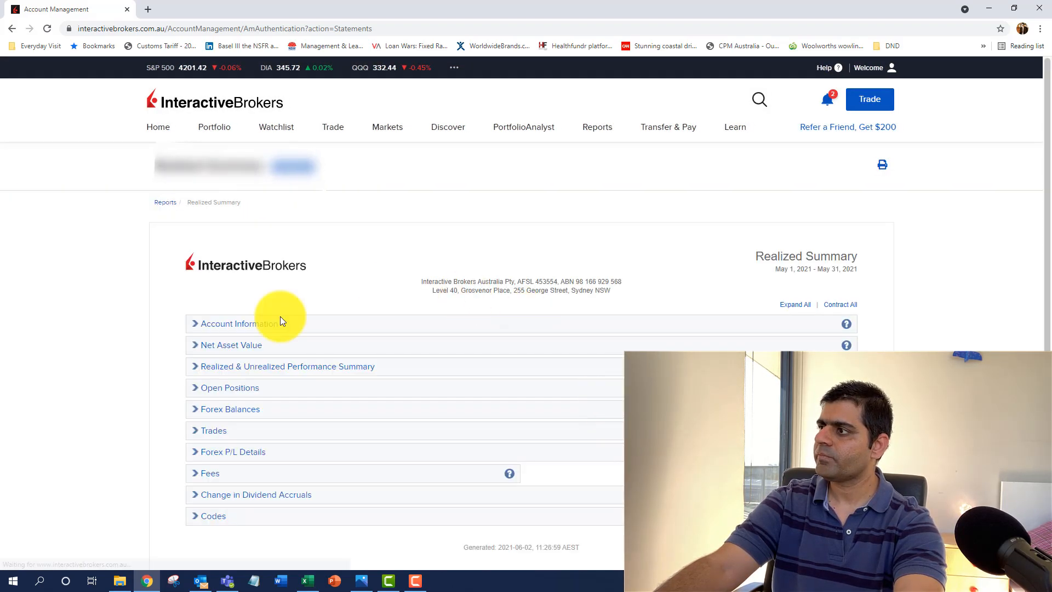
Expand the May performance summary and scroll to the 26,897.93 options realized total.
{"action": "left_click", "coordinate": [287, 366]}
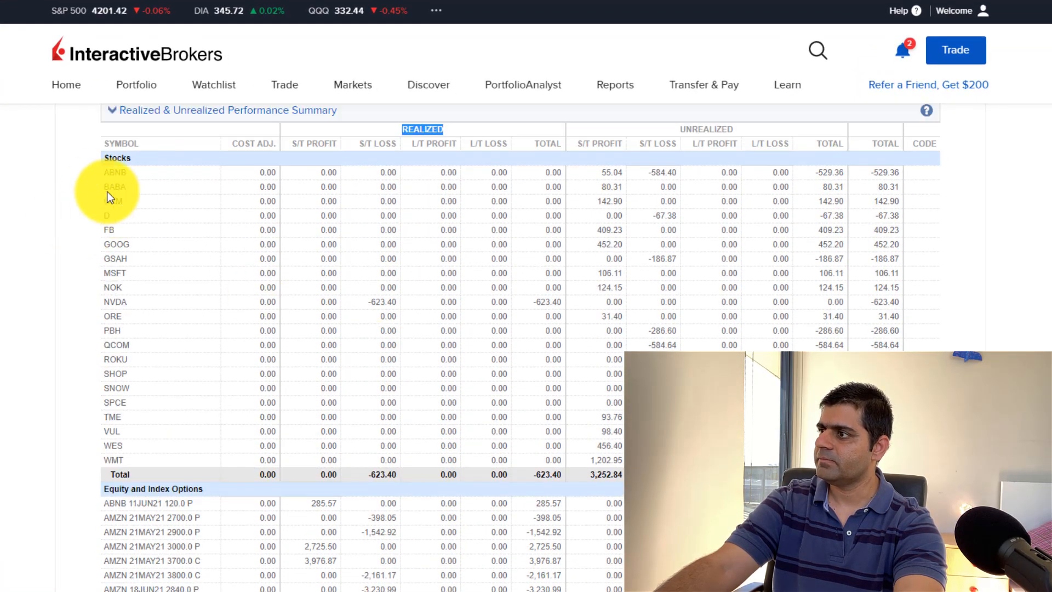
{"action": "mouse_move", "coordinate": [161, 312]}
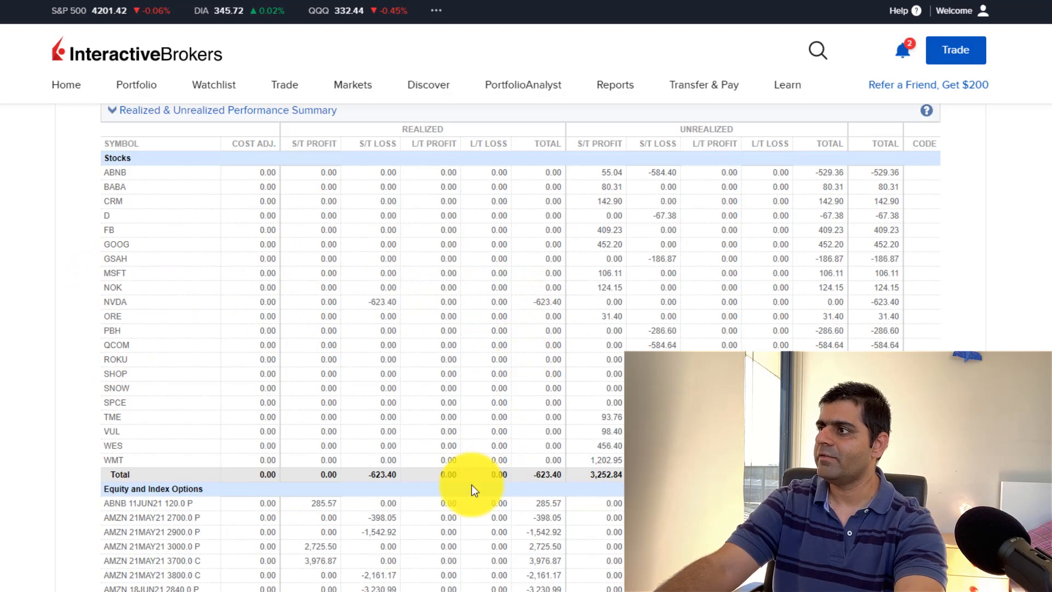
{"action": "scroll", "scroll_direction": "down", "scroll_amount": 3}
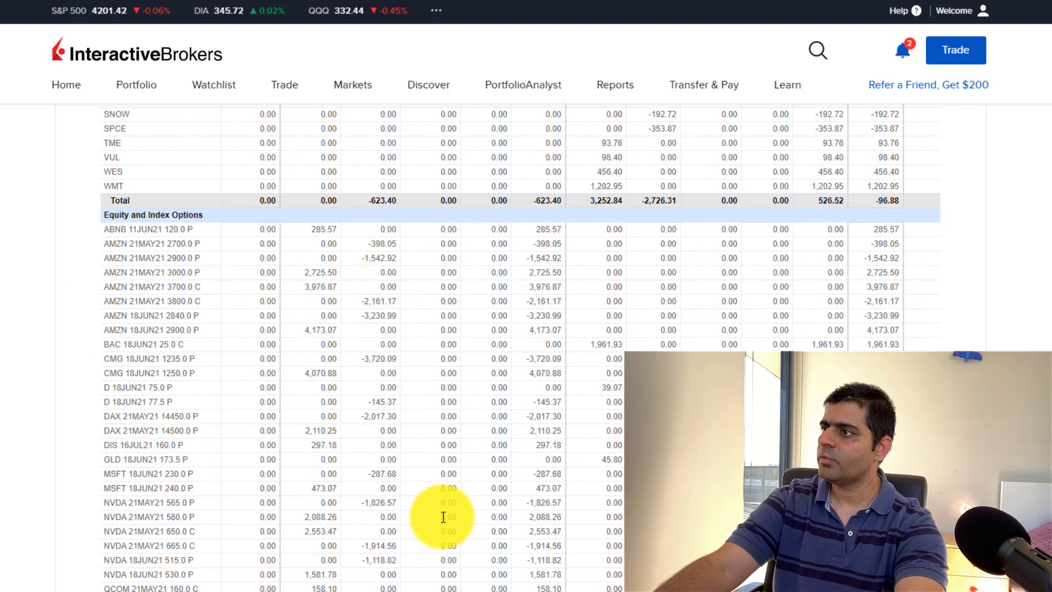
{"action": "scroll", "scroll_direction": "down", "scroll_amount": 3}
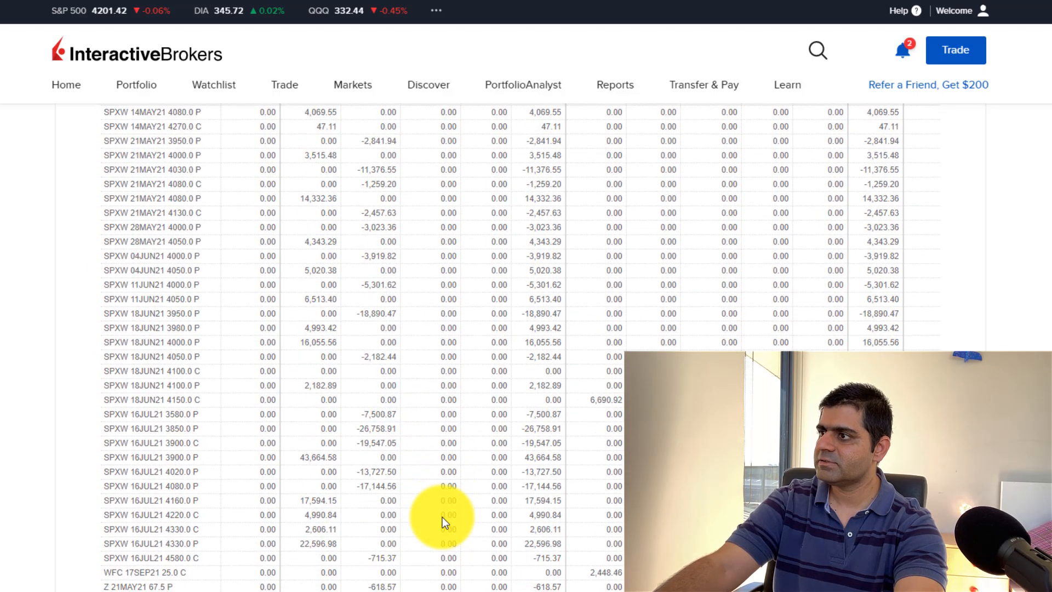
{"action": "scroll", "scroll_direction": "down", "scroll_amount": 3}
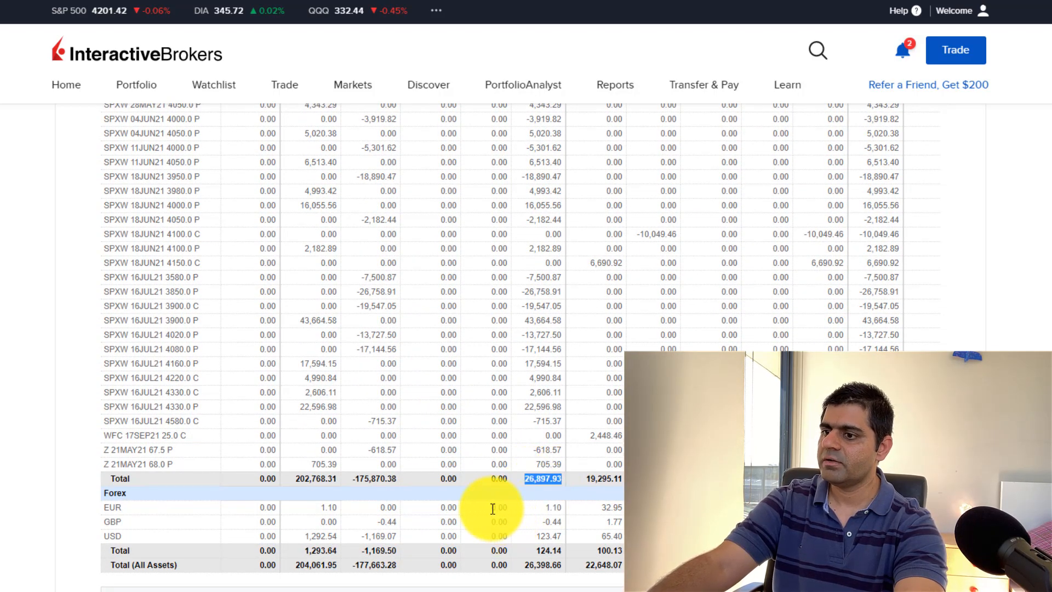
Enter 26,897 as the IBKR Retirement P&L, bringing total P&L to $49,462.
{"action": "key", "text": "alt+tab"}
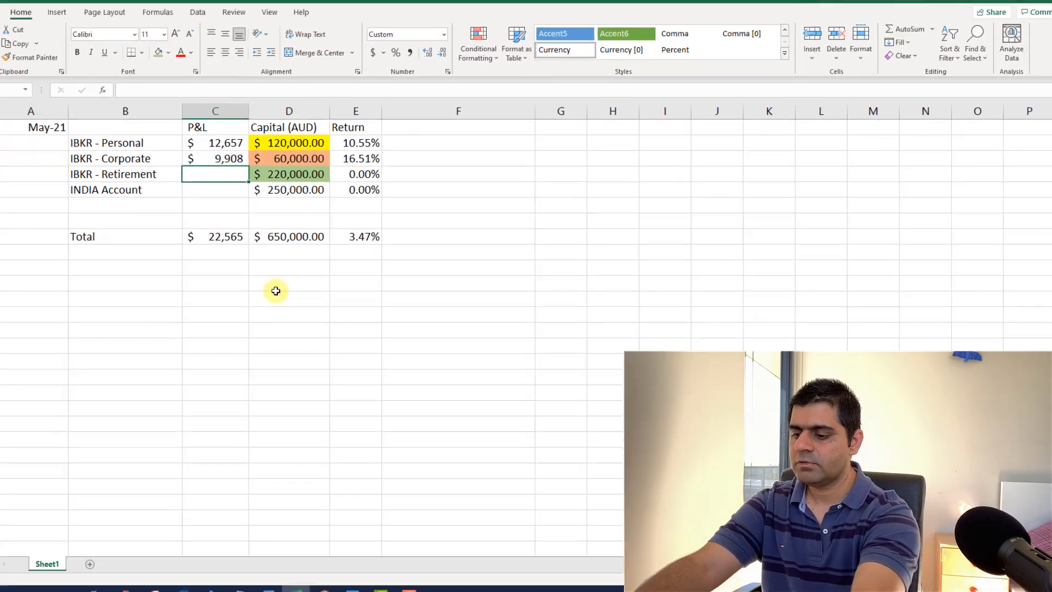
{"action": "type", "text": "268"}
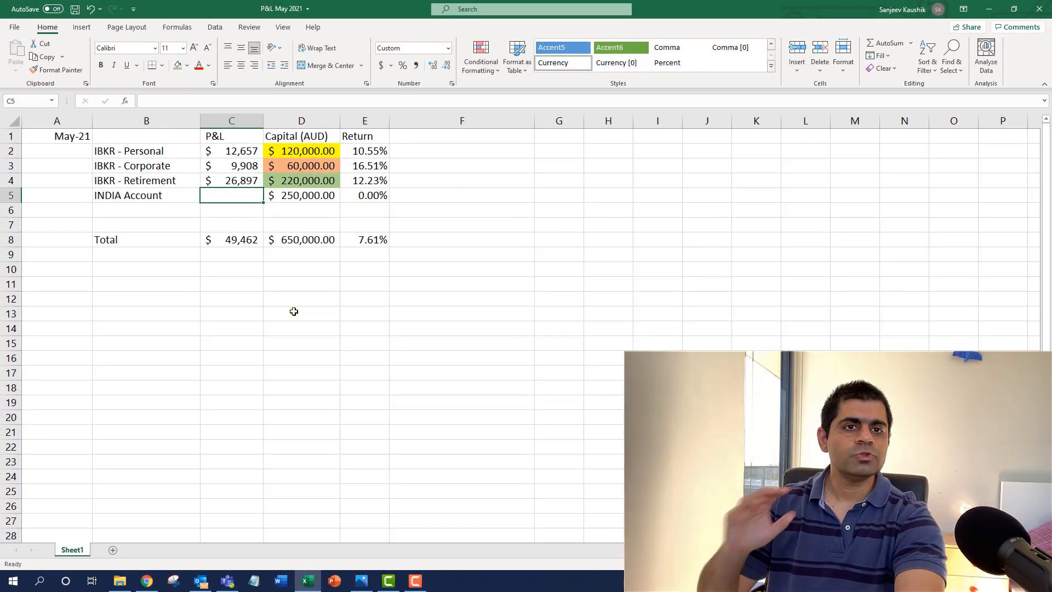
{"action": "left_click", "coordinate": [231, 314]}
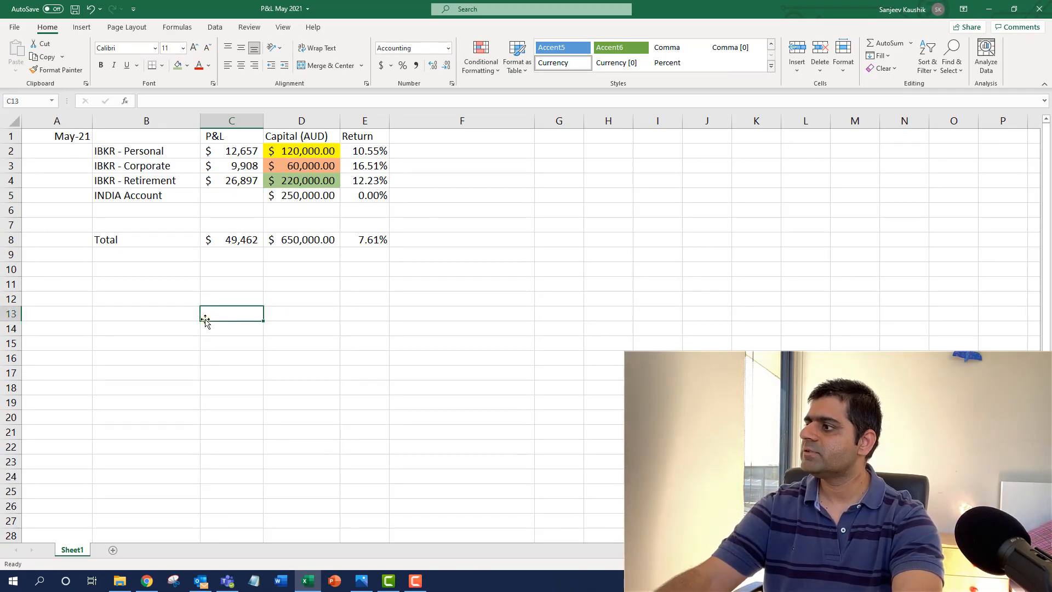
{"action": "left_click", "coordinate": [145, 581]}
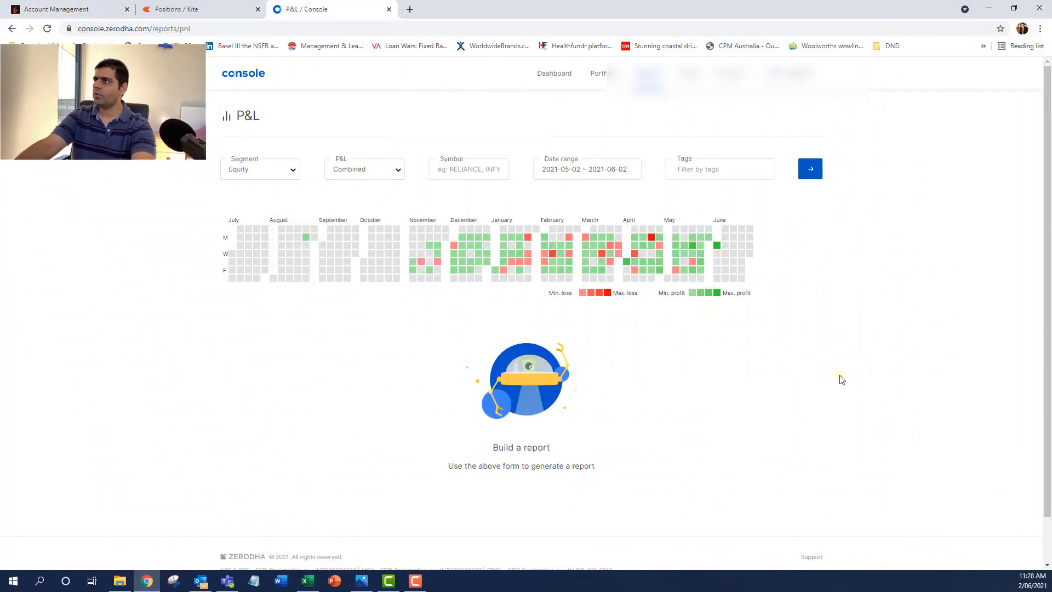
{"action": "mouse_move", "coordinate": [289, 176]}
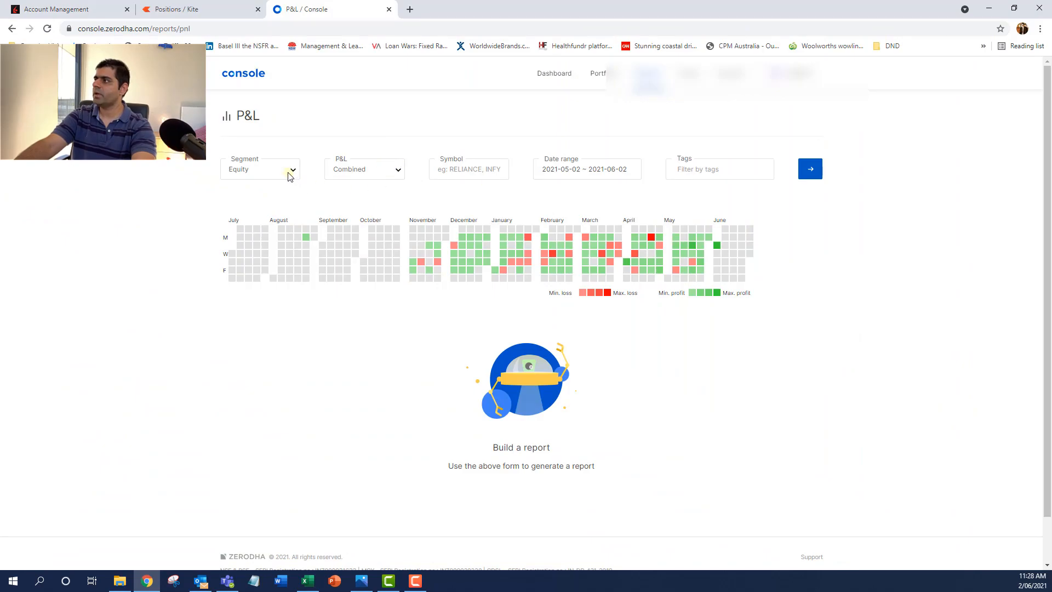
Set the Console P&L report to Futures & Options, with dates starting 1 May 2021.
{"action": "left_click", "coordinate": [260, 169]}
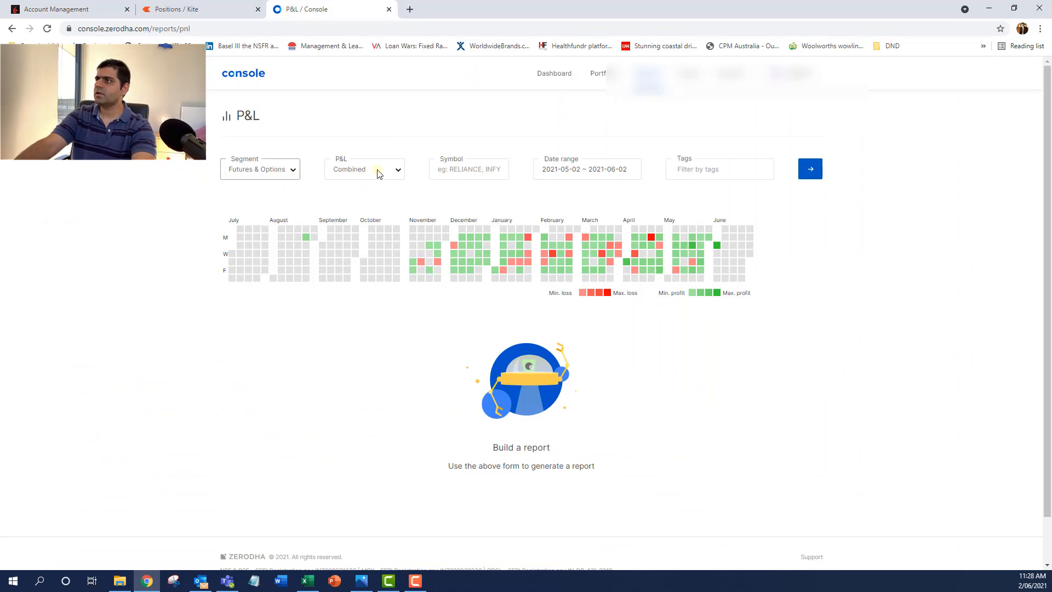
{"action": "left_click", "coordinate": [586, 169]}
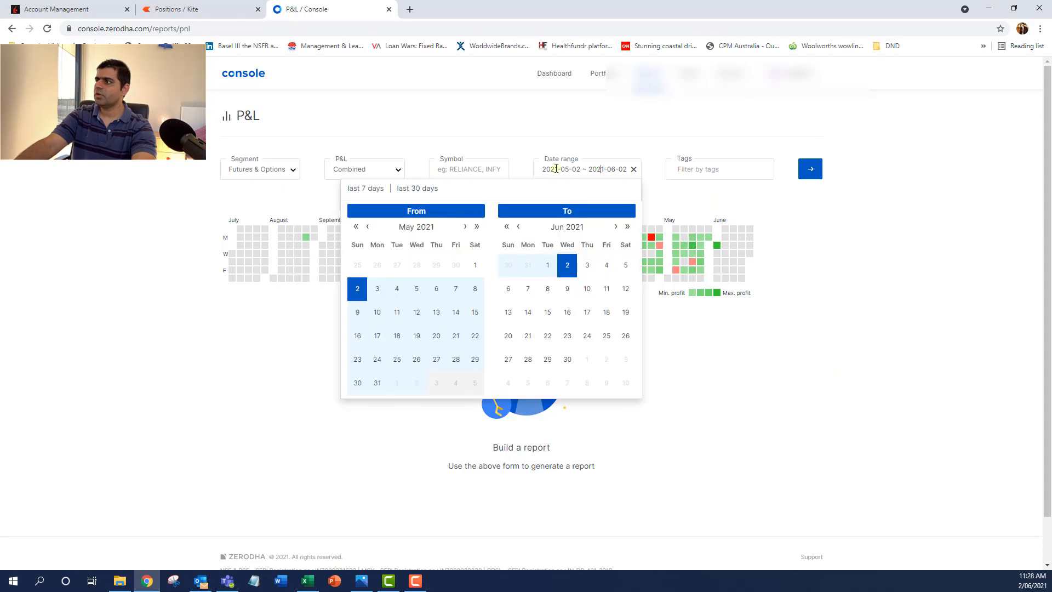
{"action": "left_click", "coordinate": [475, 265]}
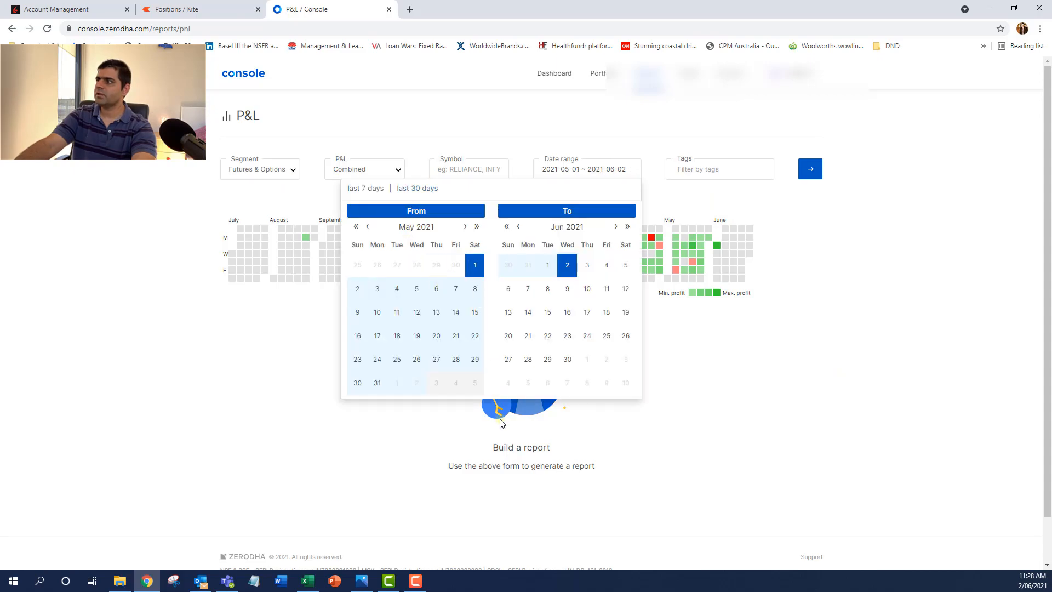
{"action": "mouse_move", "coordinate": [377, 383]}
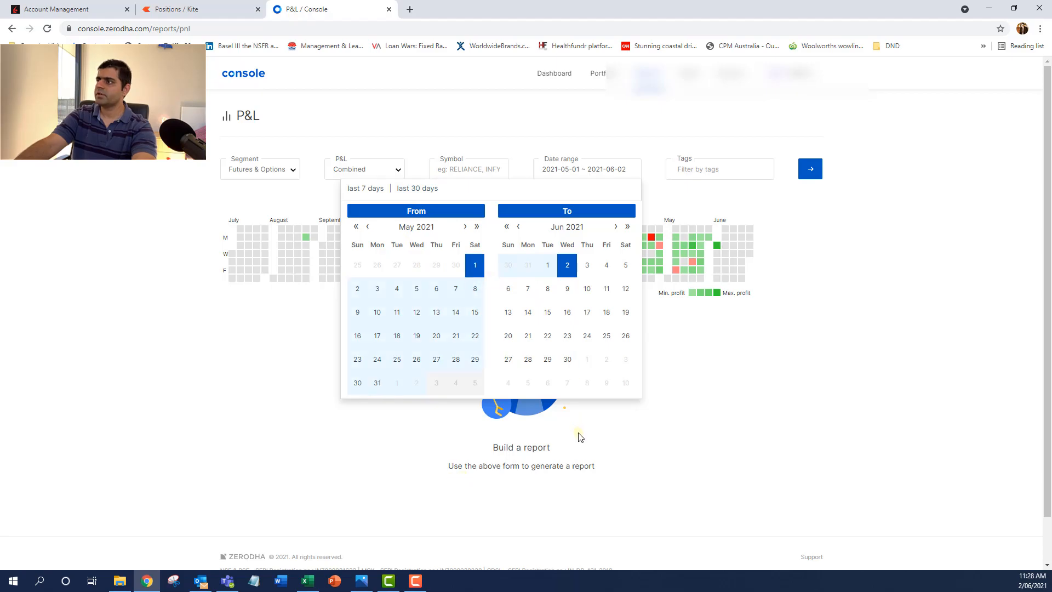
{"action": "left_click", "coordinate": [517, 227]}
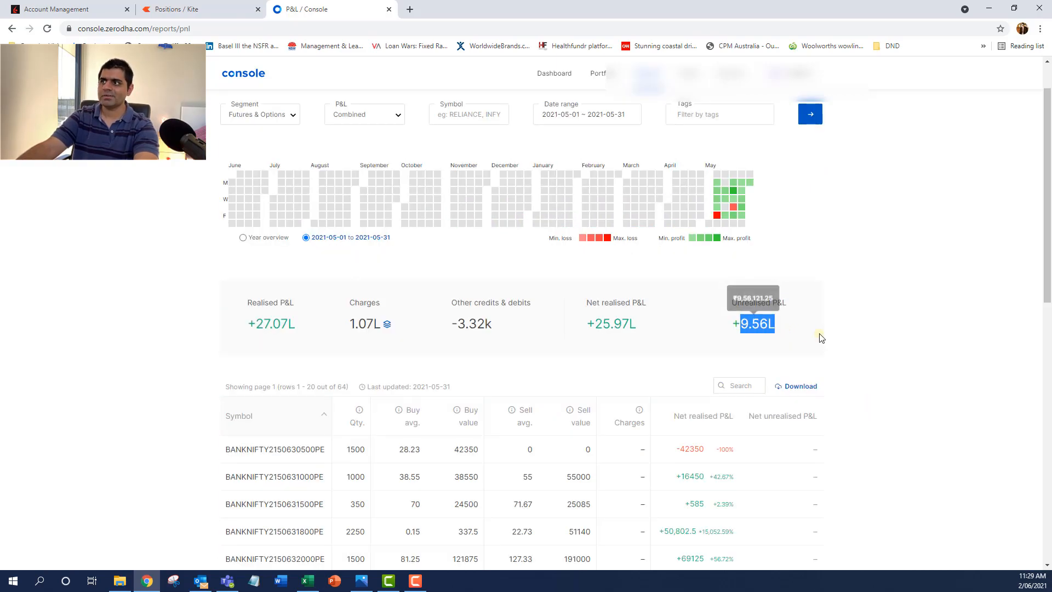
{"action": "mouse_move", "coordinate": [793, 353]}
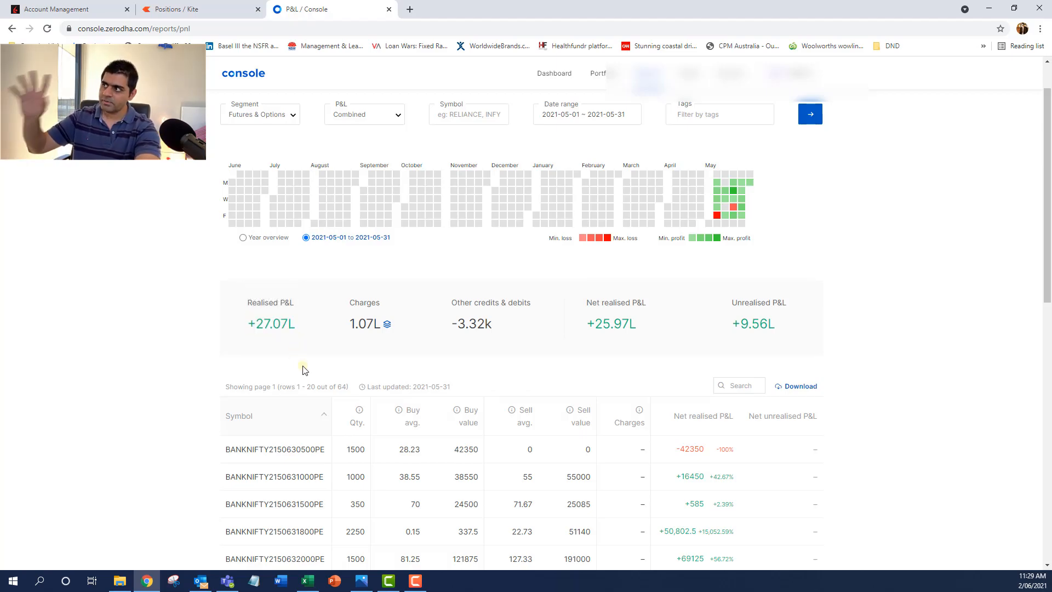
{"action": "mouse_move", "coordinate": [329, 359]}
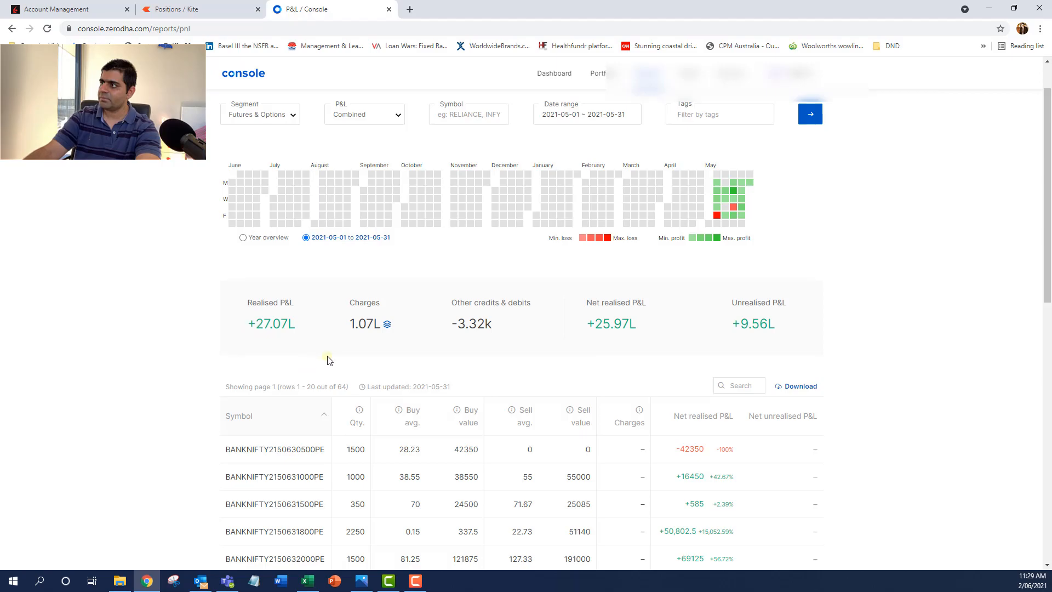
Review the May F&O summary: +27.07L realised, 1.07L charges, +9.56L unrealised.
{"action": "double_click", "coordinate": [365, 324]}
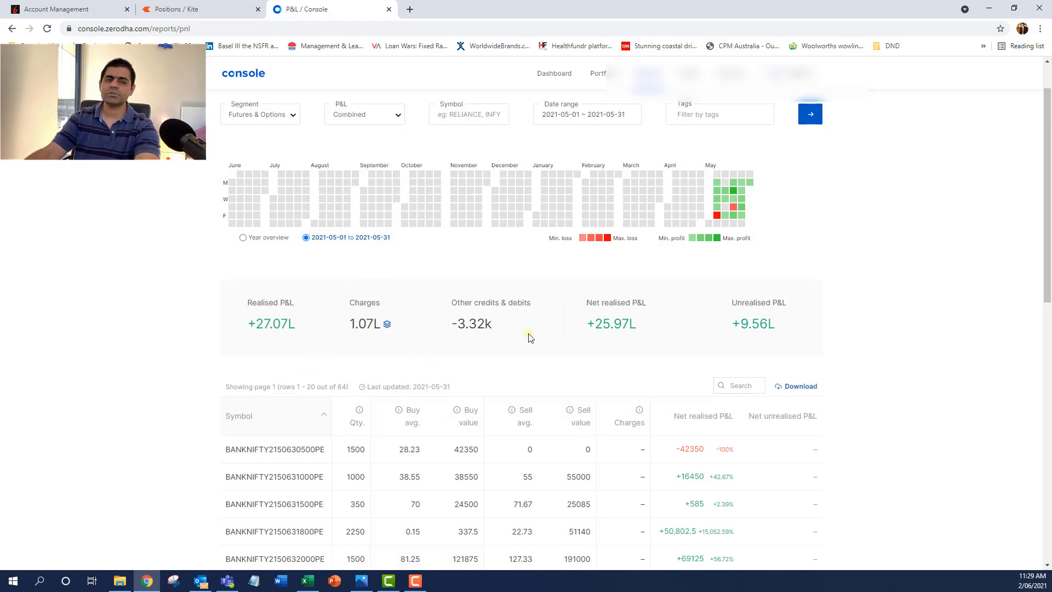
{"action": "mouse_move", "coordinate": [529, 344]}
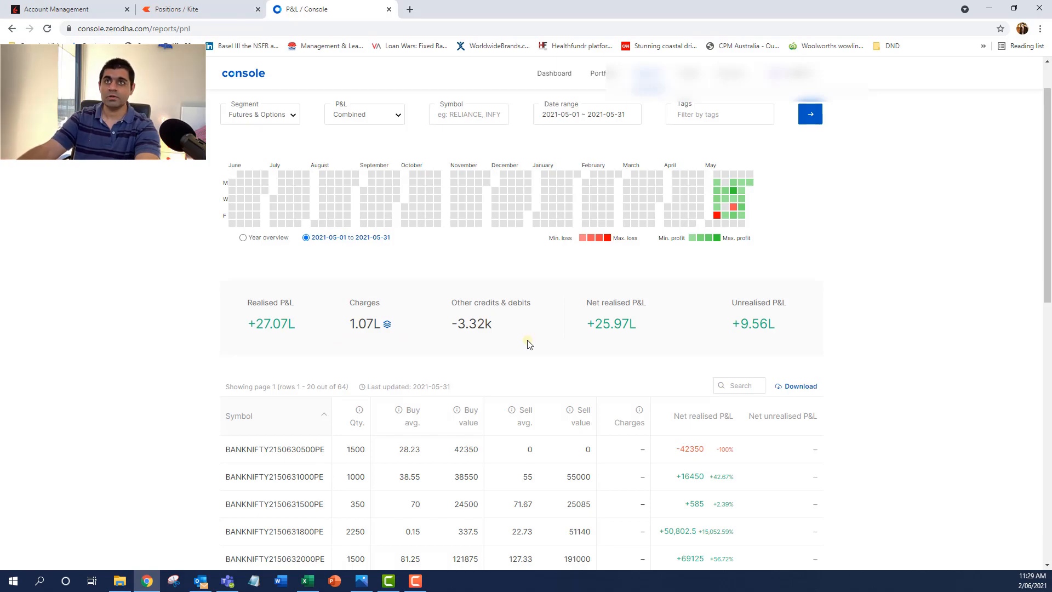
{"action": "mouse_move", "coordinate": [587, 329]}
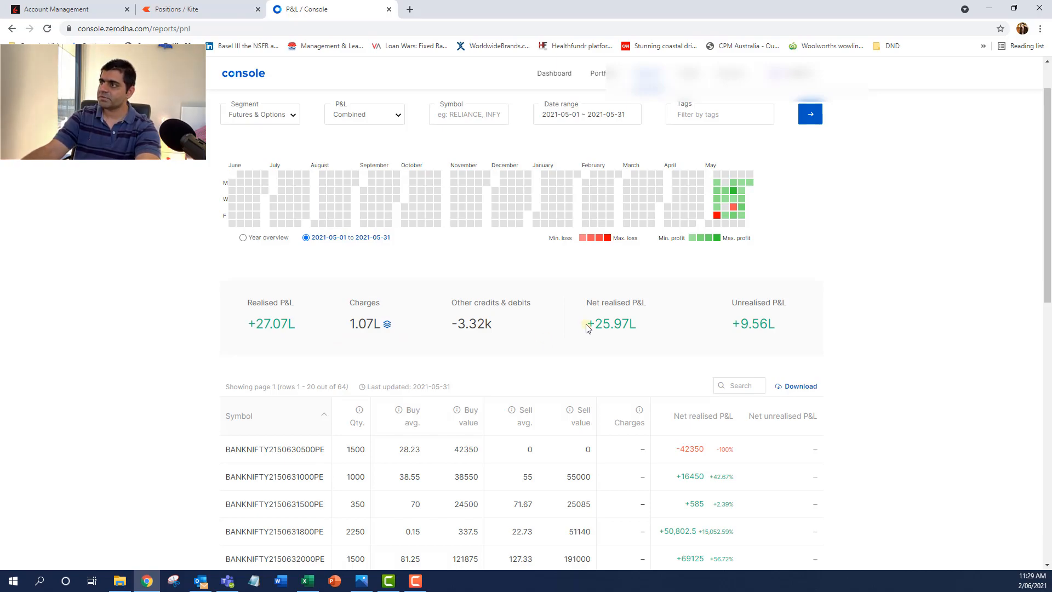
{"action": "mouse_move", "coordinate": [636, 370]}
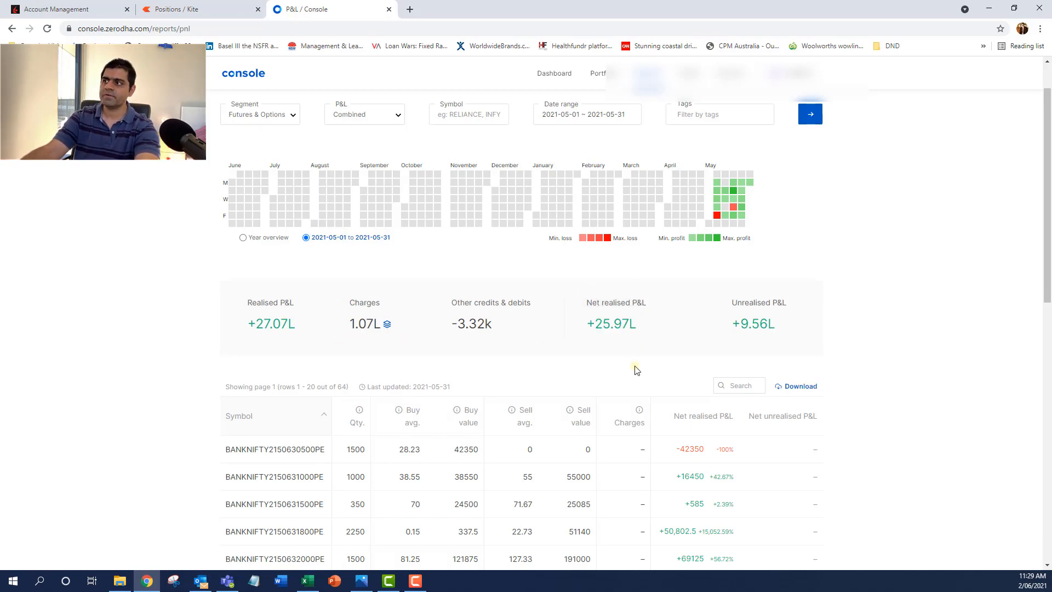
{"action": "mouse_move", "coordinate": [638, 355]}
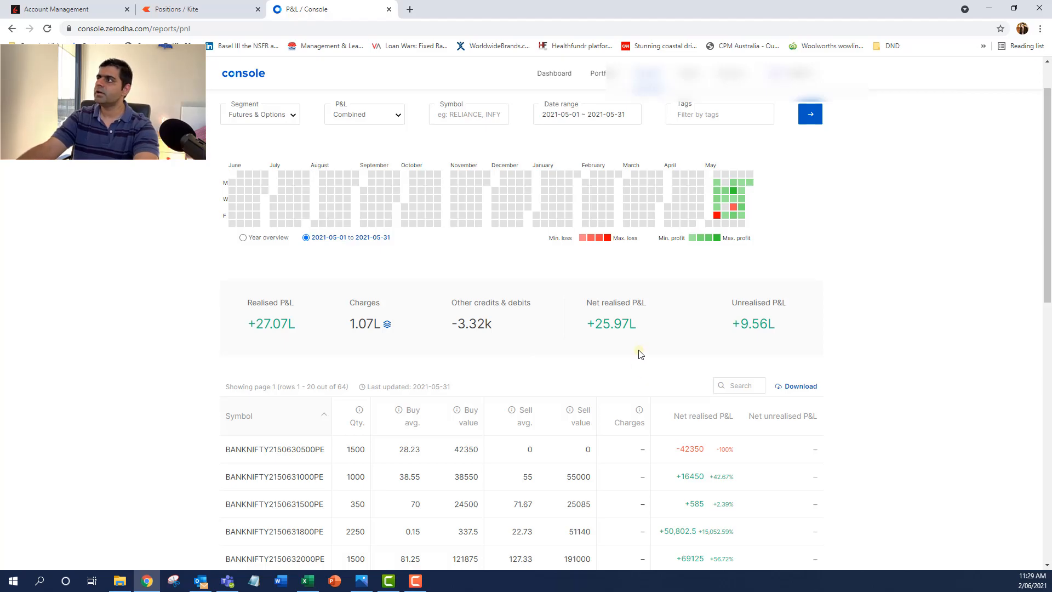
Search Google for 'aud inr' to get the 56.59 rate, then return to Zerodha.
{"action": "left_click", "coordinate": [409, 9]}
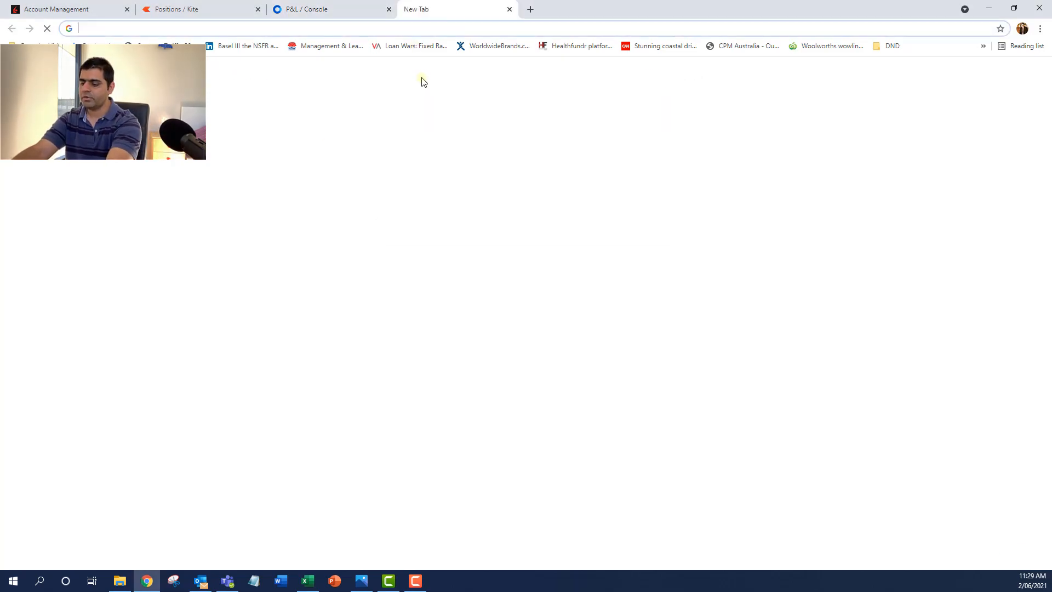
{"action": "type", "text": "aud inr"}
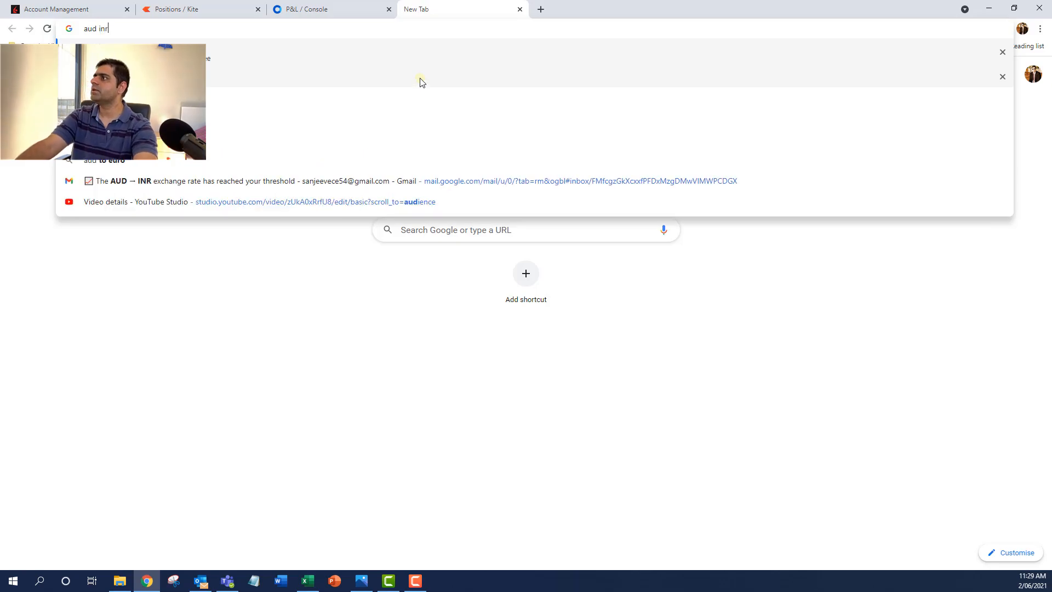
{"action": "key", "text": "Return"}
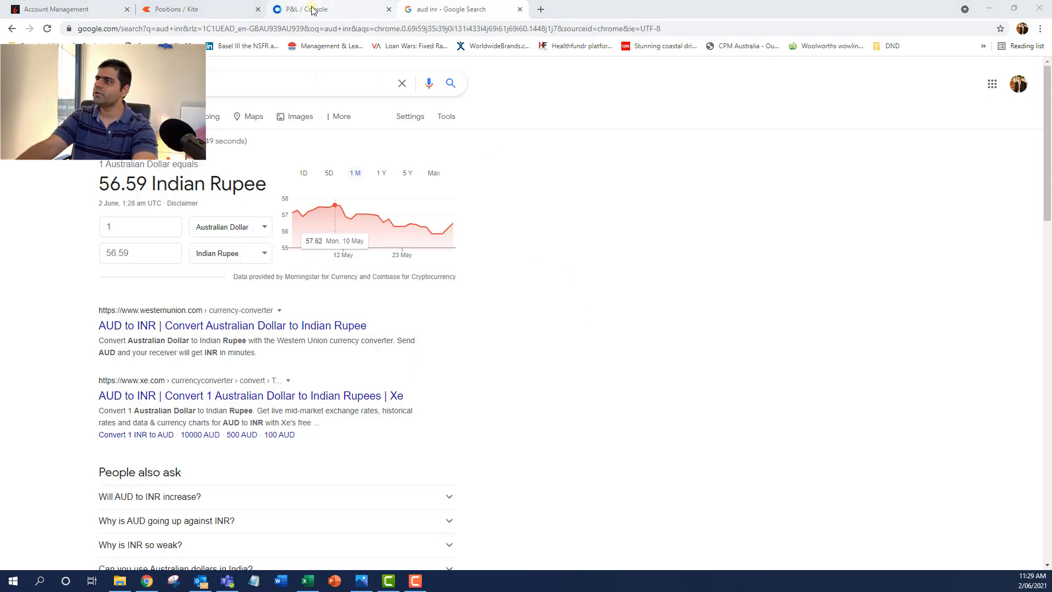
{"action": "left_click", "coordinate": [305, 8]}
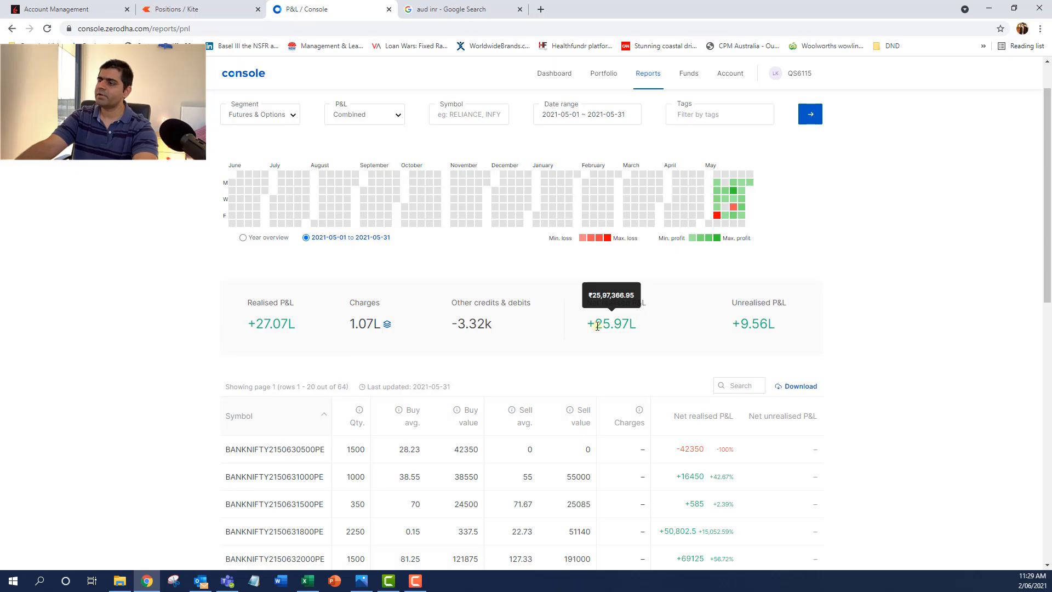
{"action": "mouse_move", "coordinate": [598, 342]}
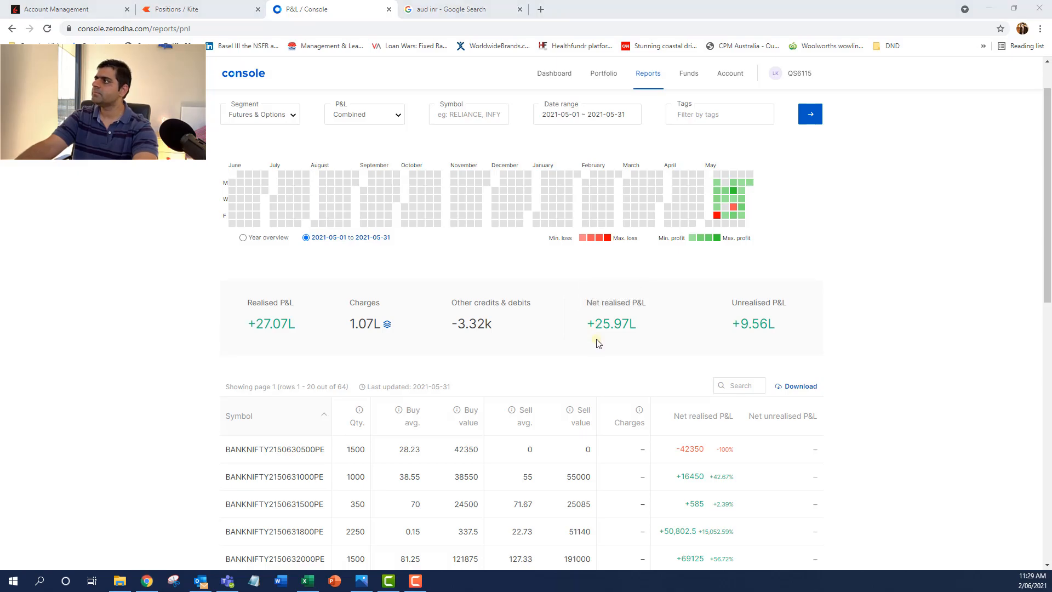
Enter =2597000/56.5 as the India Account P&L in C5, giving $45,965.
{"action": "left_click", "coordinate": [306, 581]}
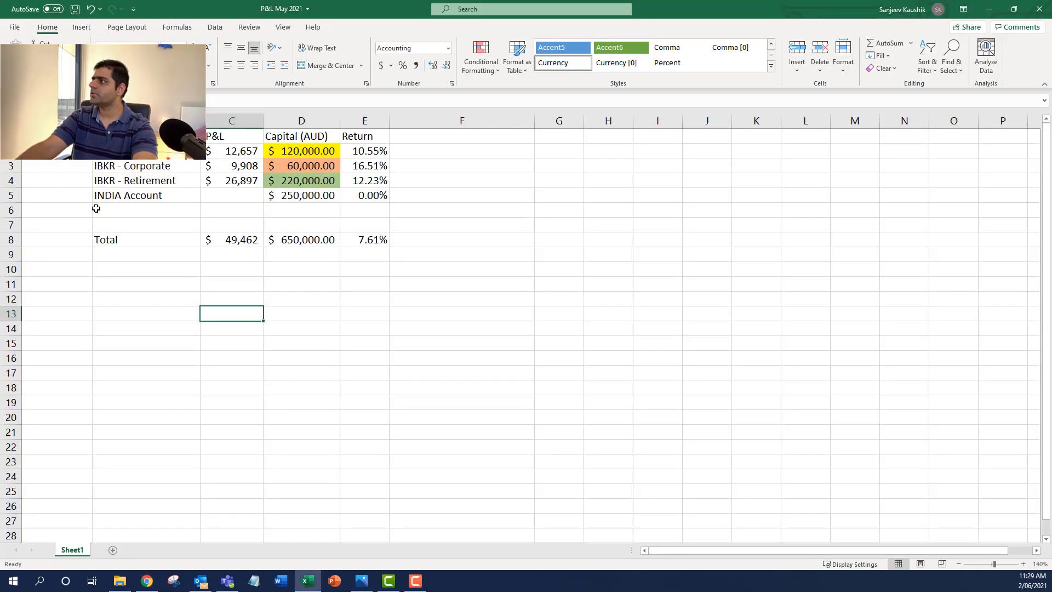
{"action": "left_click", "coordinate": [231, 195]}
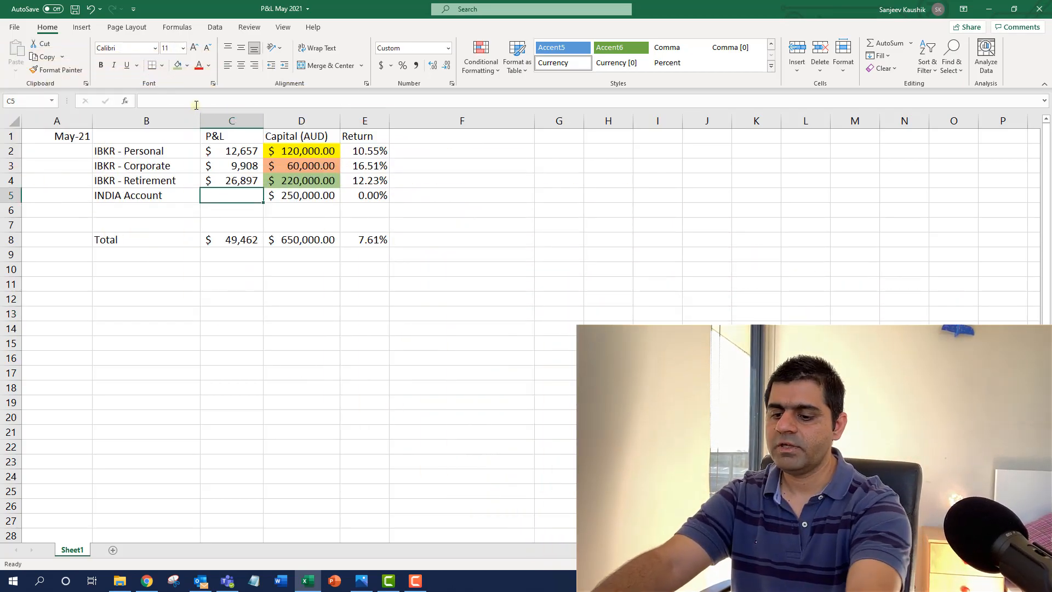
{"action": "type", "text": "=2"}
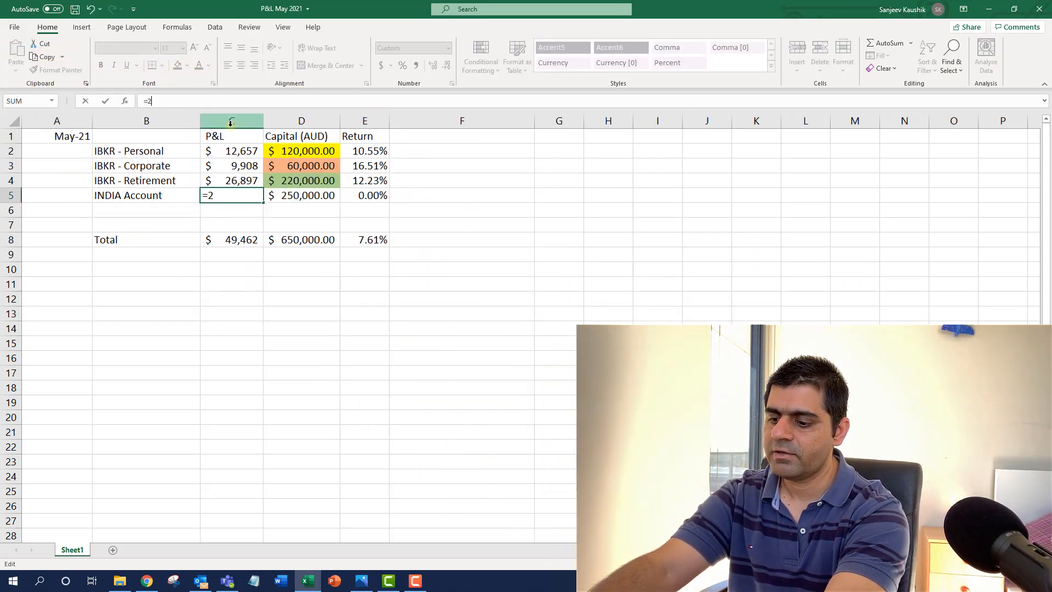
{"action": "type", "text": "597"}
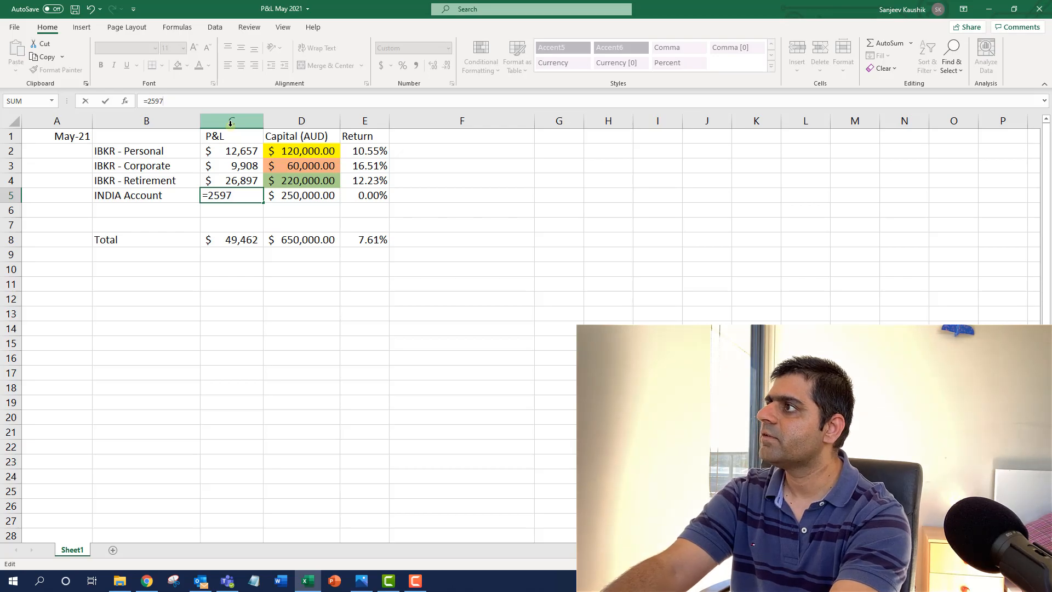
{"action": "type", "text": "000"}
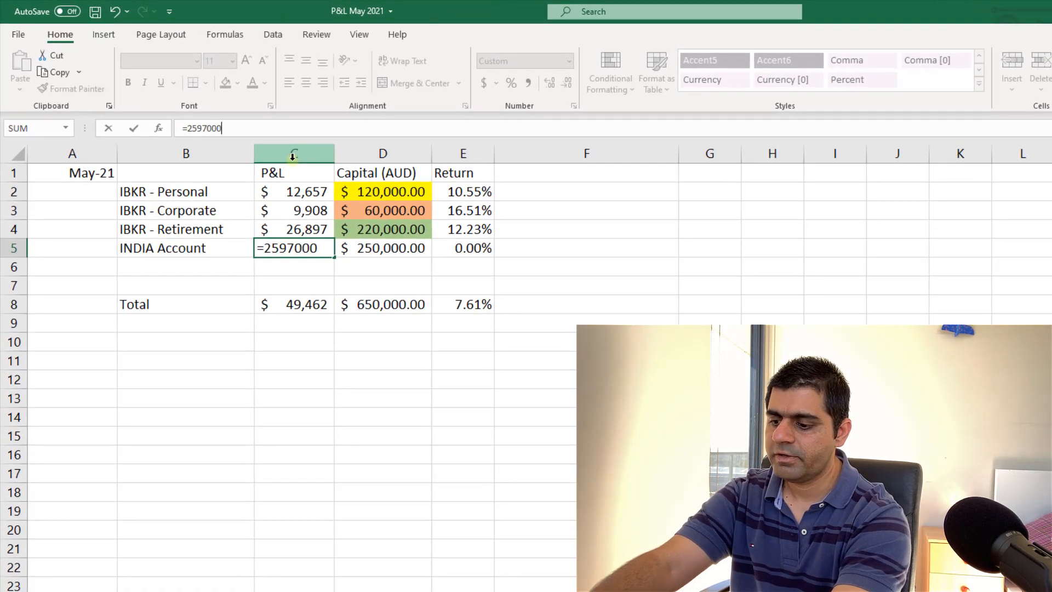
{"action": "type", "text": "/56"}
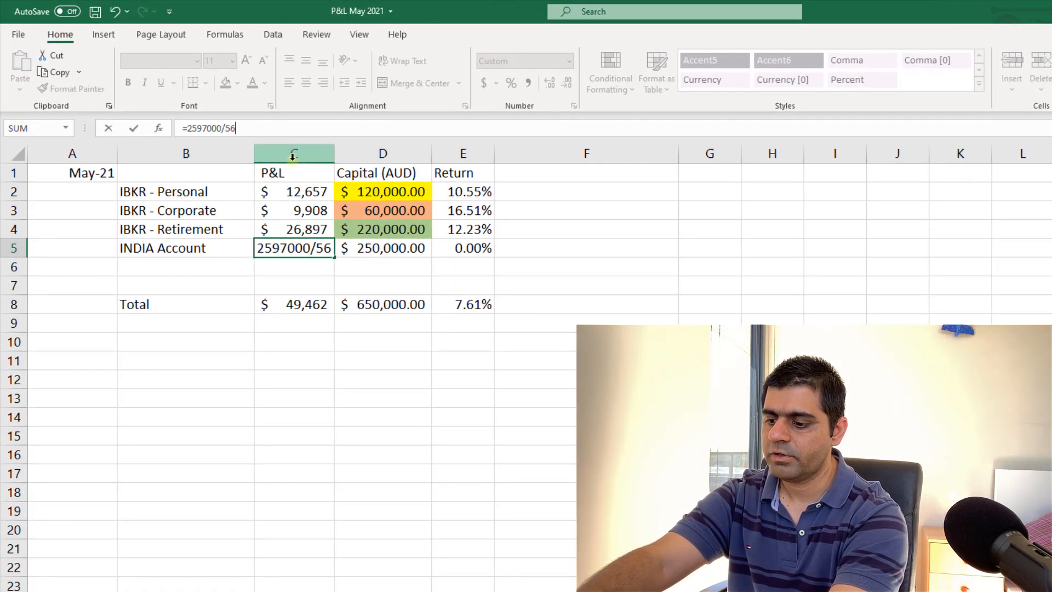
{"action": "type", "text": ".5"}
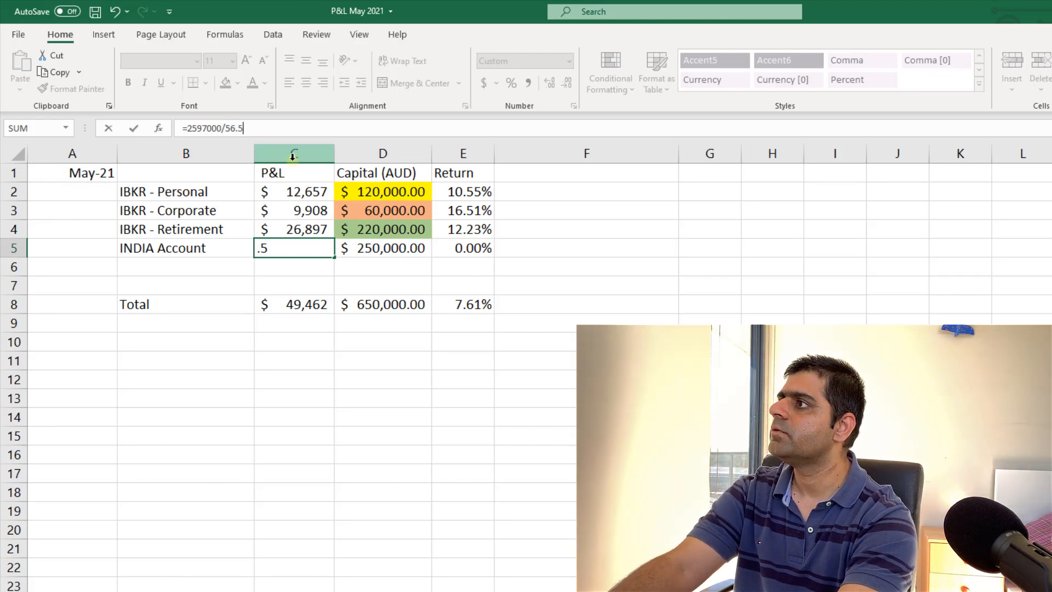
{"action": "key", "text": "Return"}
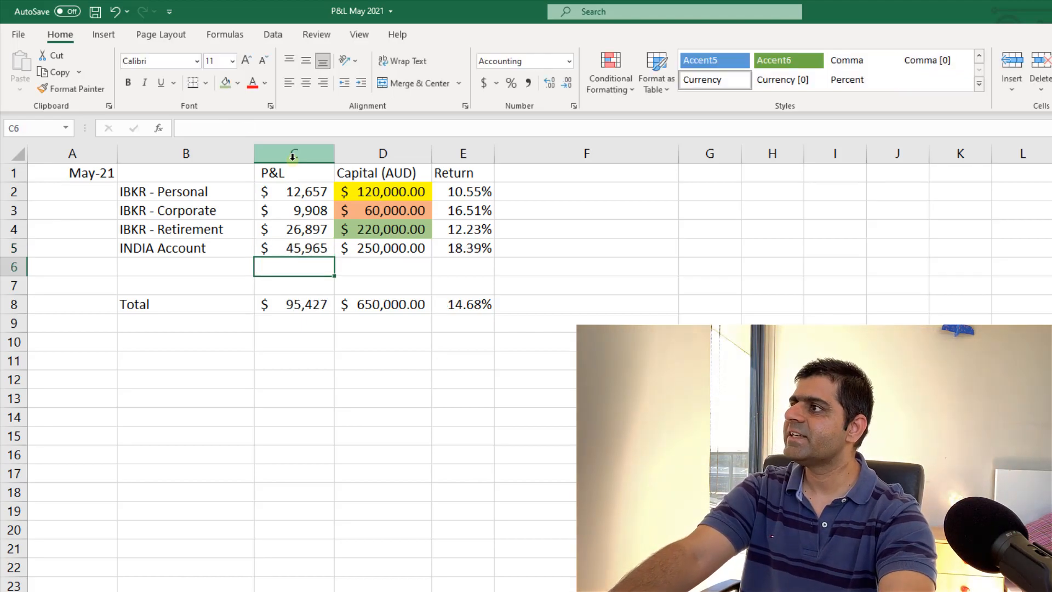
{"action": "left_click", "coordinate": [294, 248]}
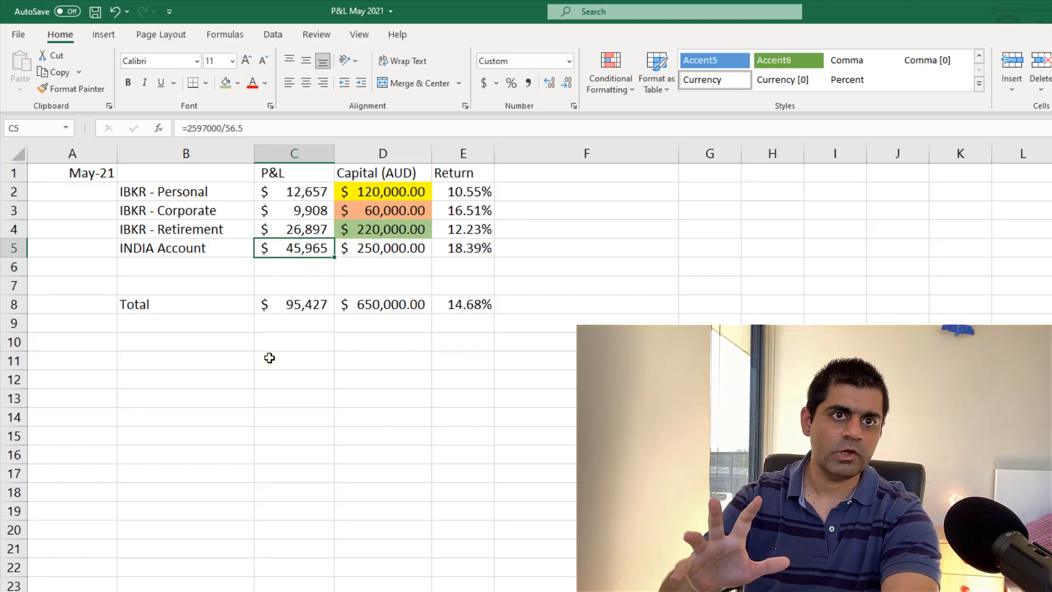
{"action": "left_click", "coordinate": [293, 398]}
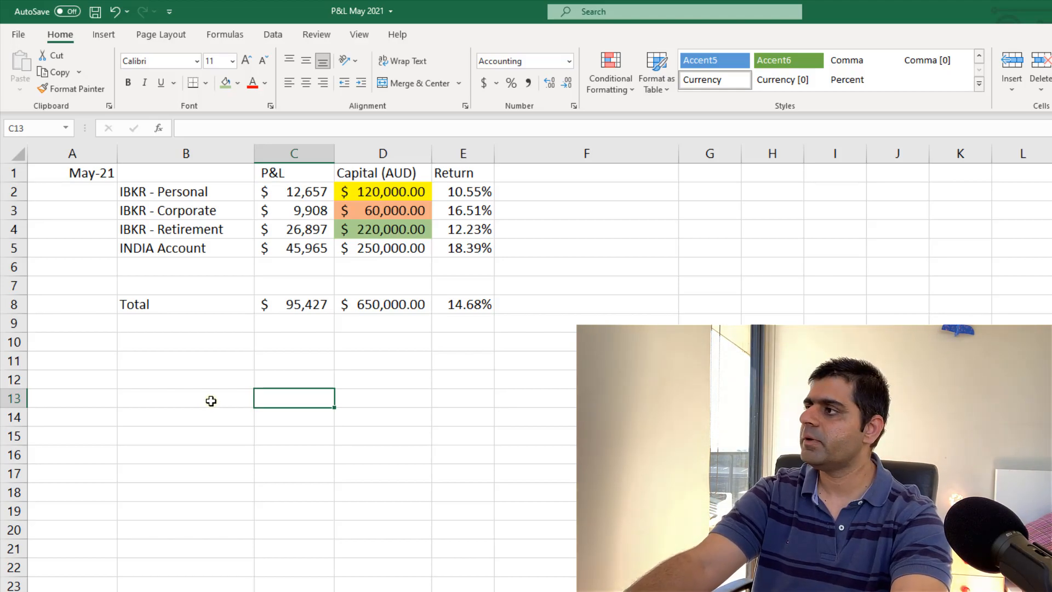
{"action": "mouse_move", "coordinate": [197, 313]}
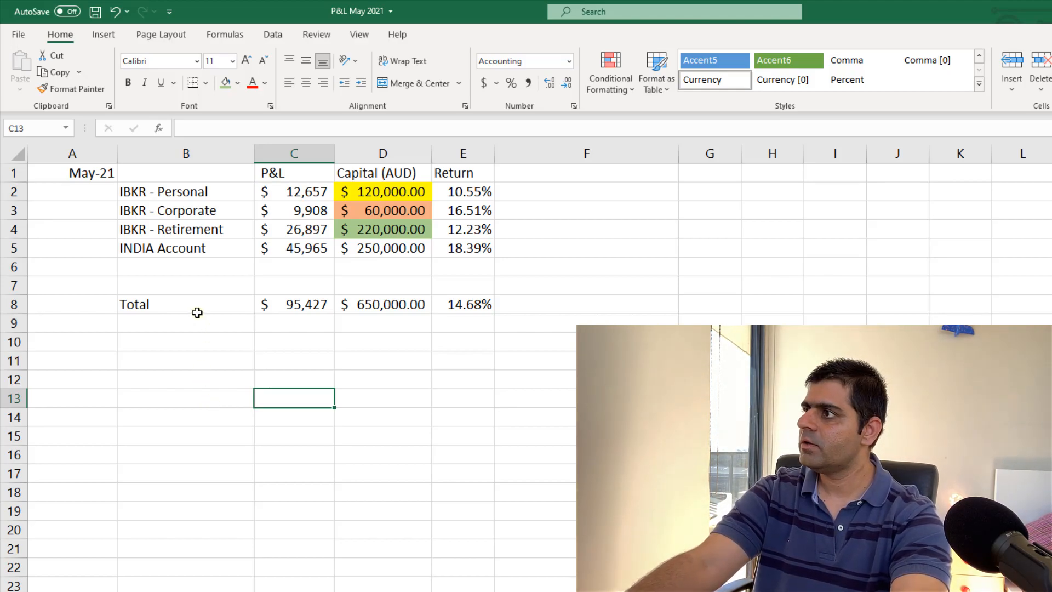
{"action": "left_click", "coordinate": [382, 304]}
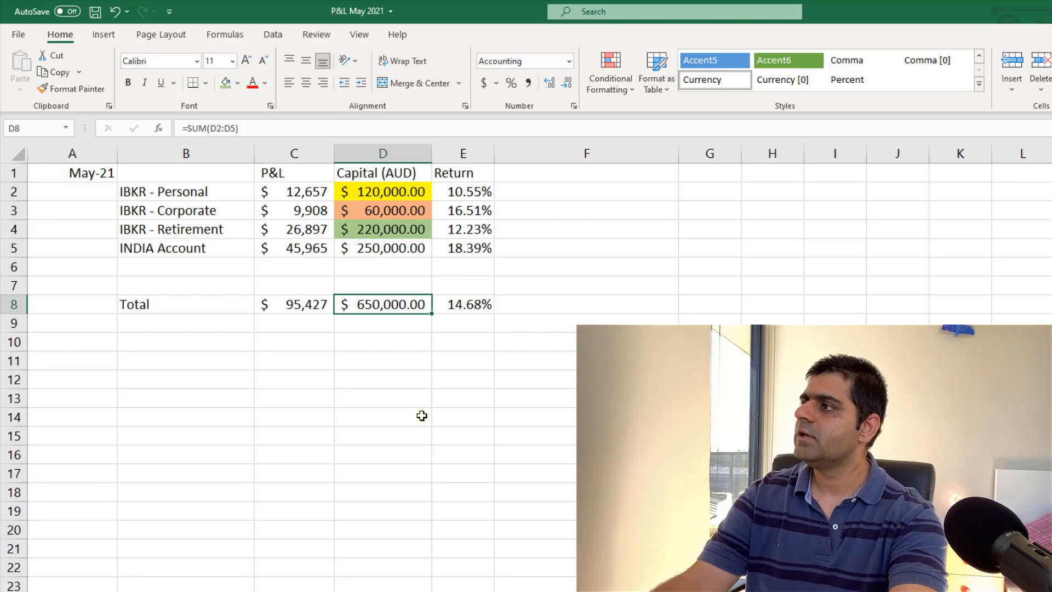
{"action": "left_click", "coordinate": [382, 398]}
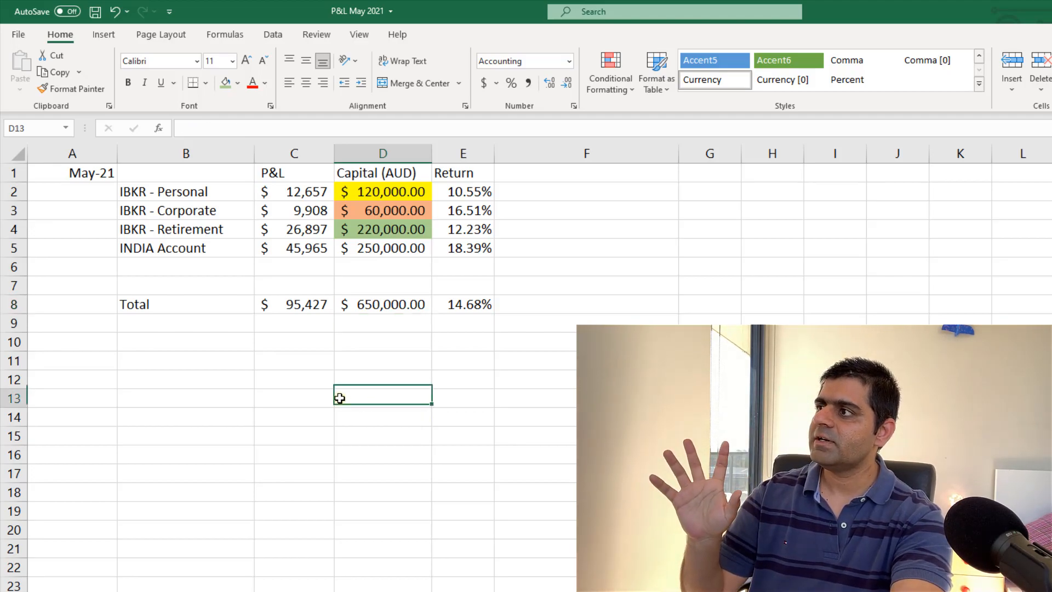
{"action": "left_click", "coordinate": [294, 304]}
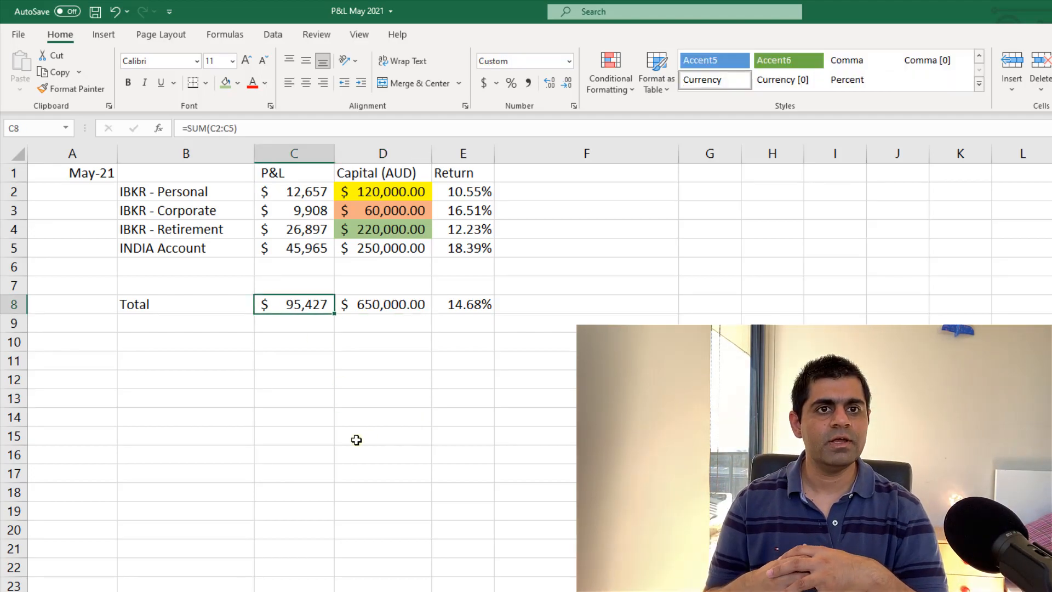